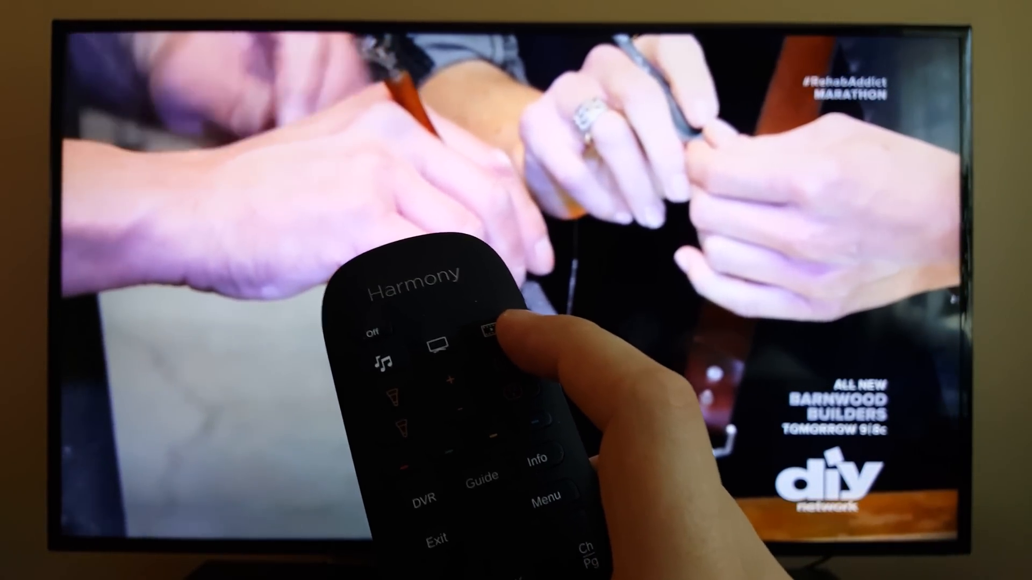
Switch the TV over to the Fire TV
left_click(492, 332)
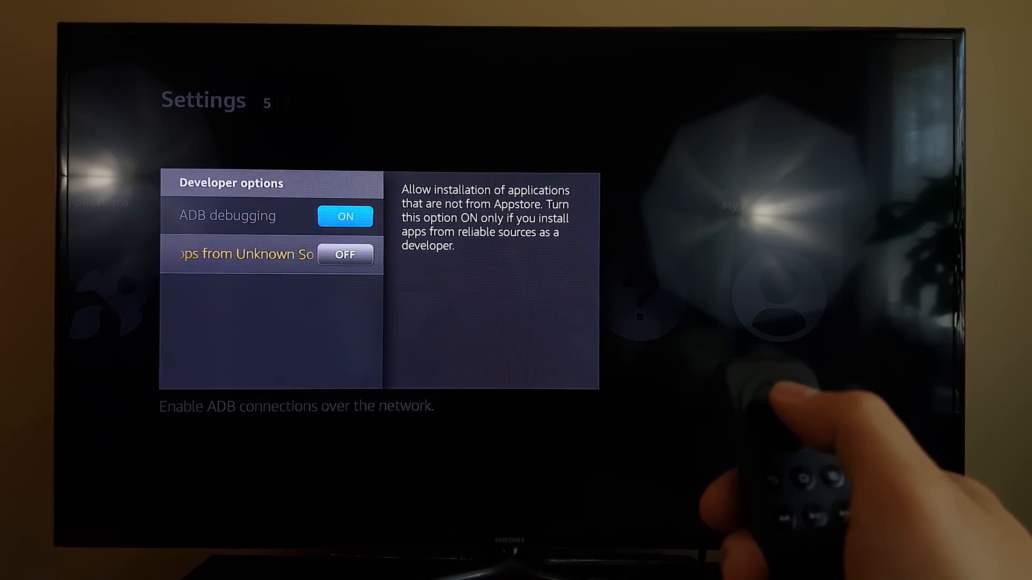
Enable Apps from Unknown Sources, accept the warning, and back out to Home
left_click(346, 255)
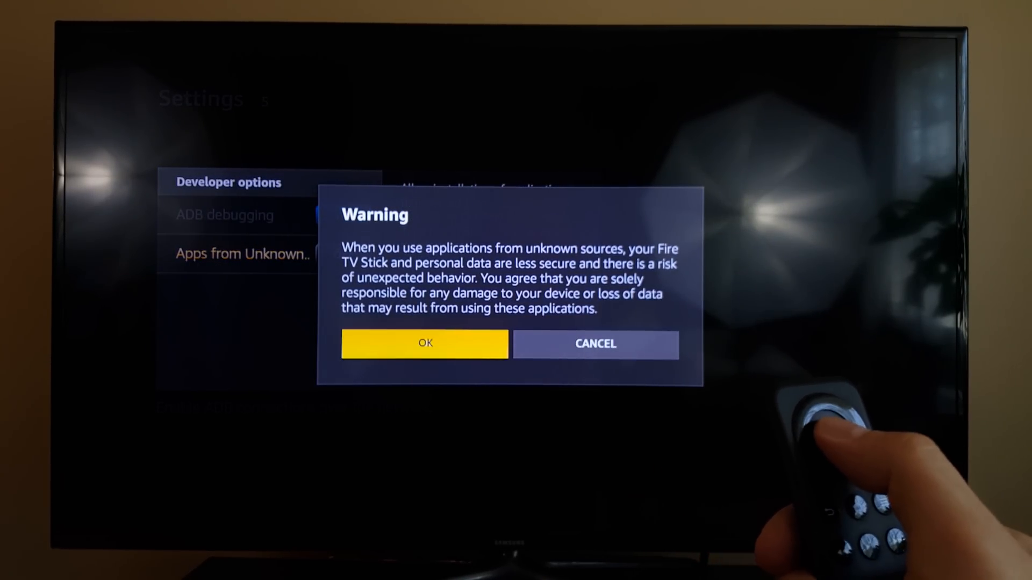
left_click(425, 343)
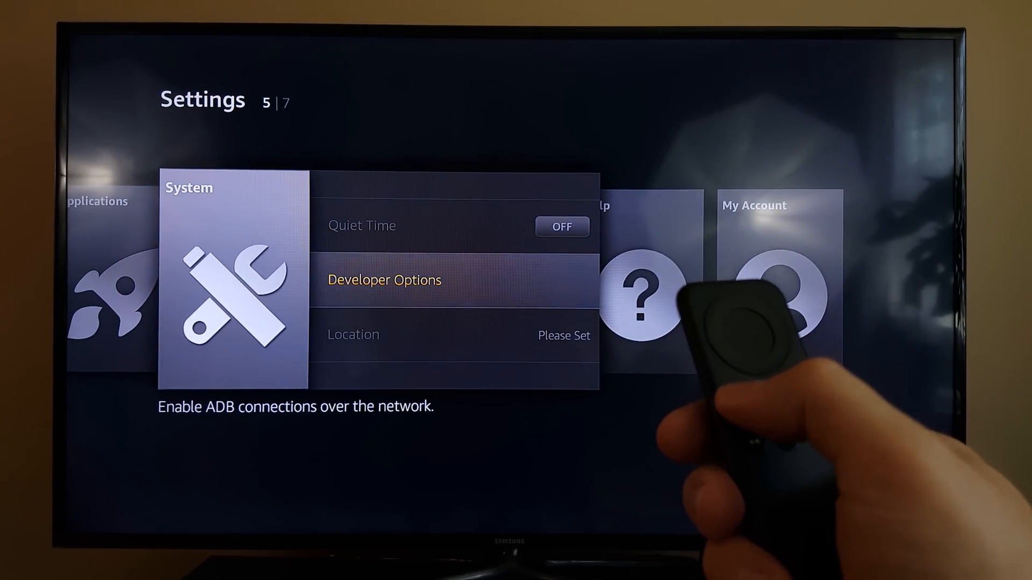
key("Back")
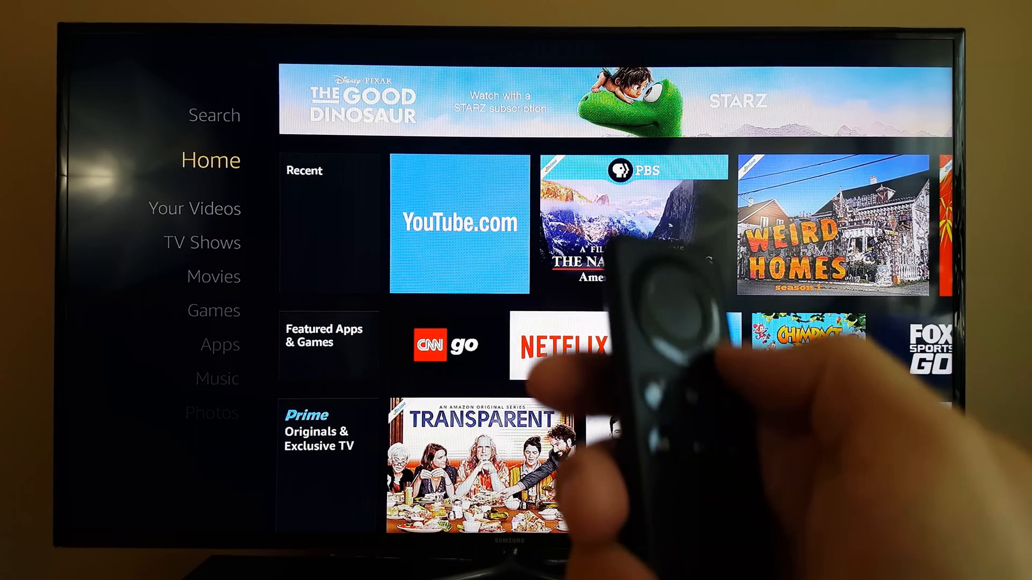
Search the app store for ES File Explorer, install it and launch it
key("Up")
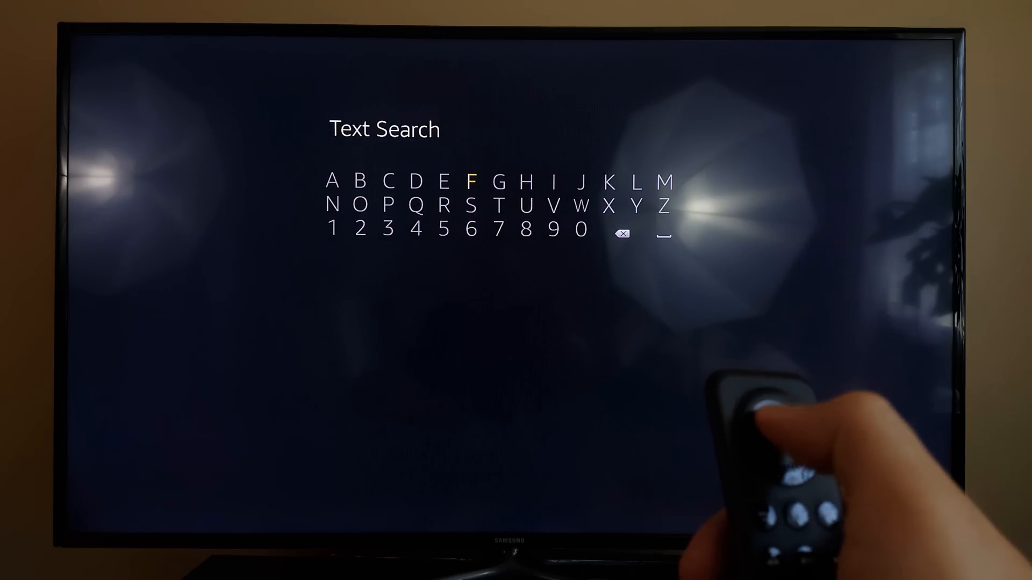
left_click(471, 182)
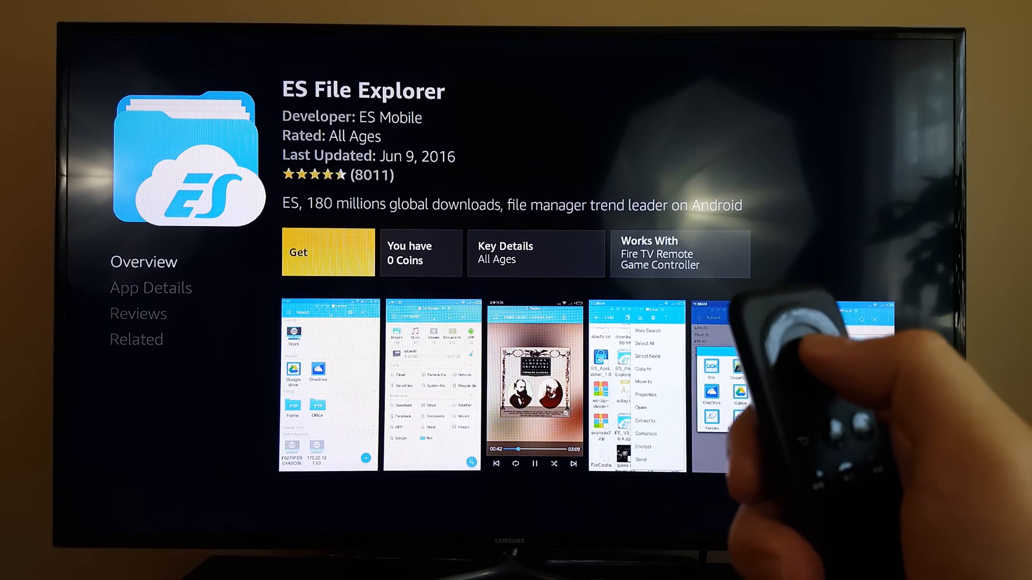
left_click(328, 253)
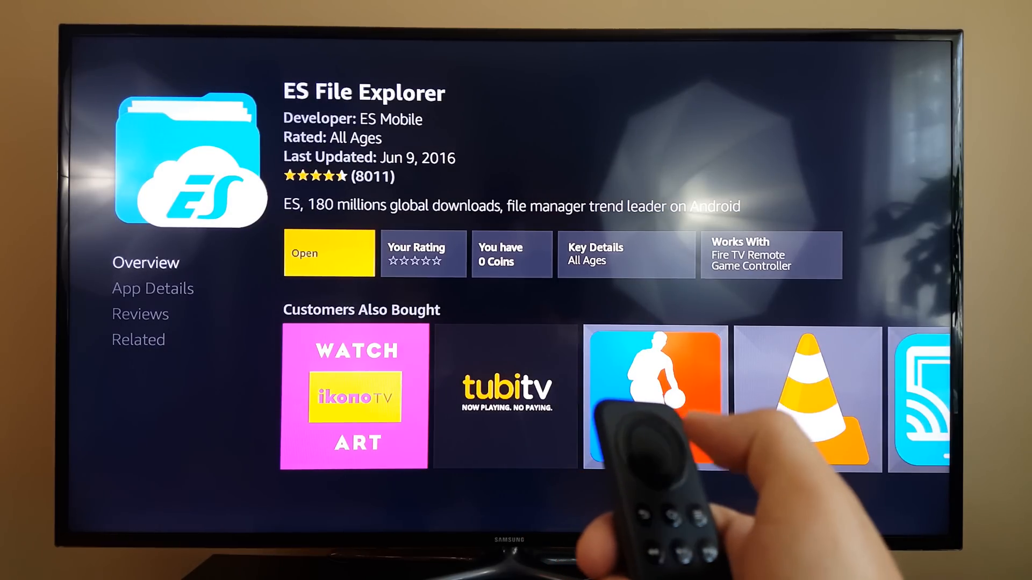
left_click(329, 253)
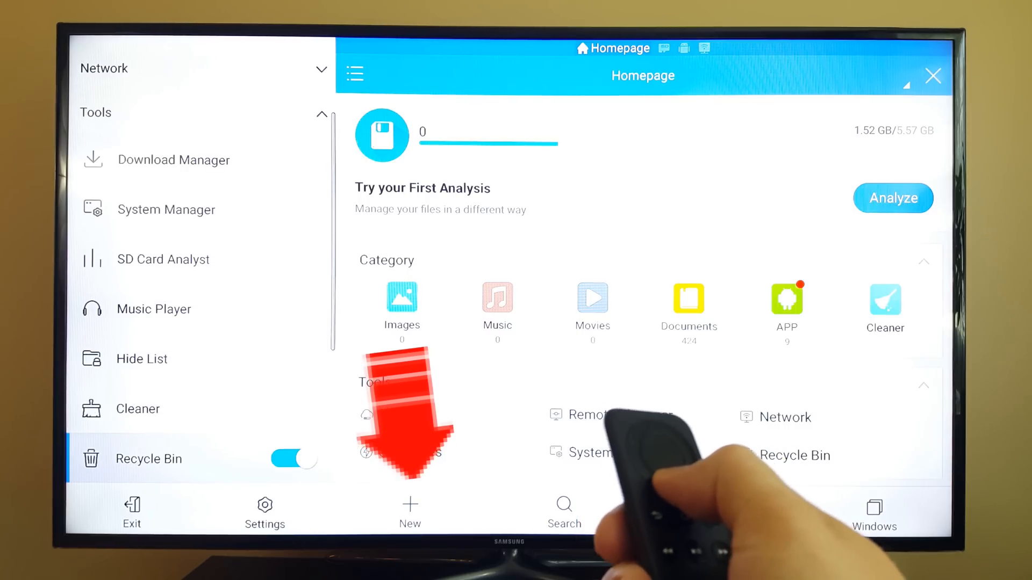
Add an http(Web) location with path kodi.tv in ES File Explorer
scroll("down", 3)
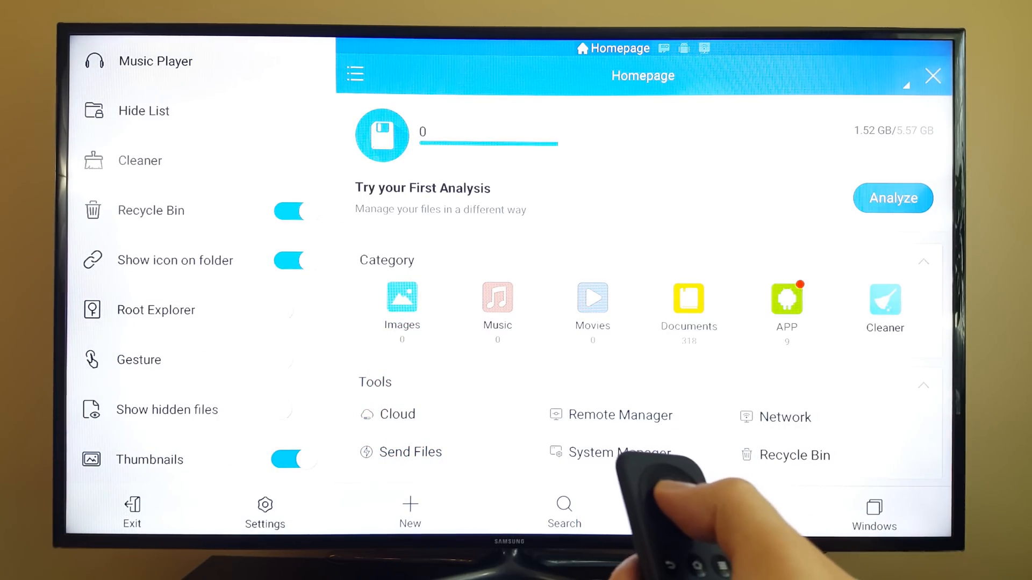
left_click(410, 513)
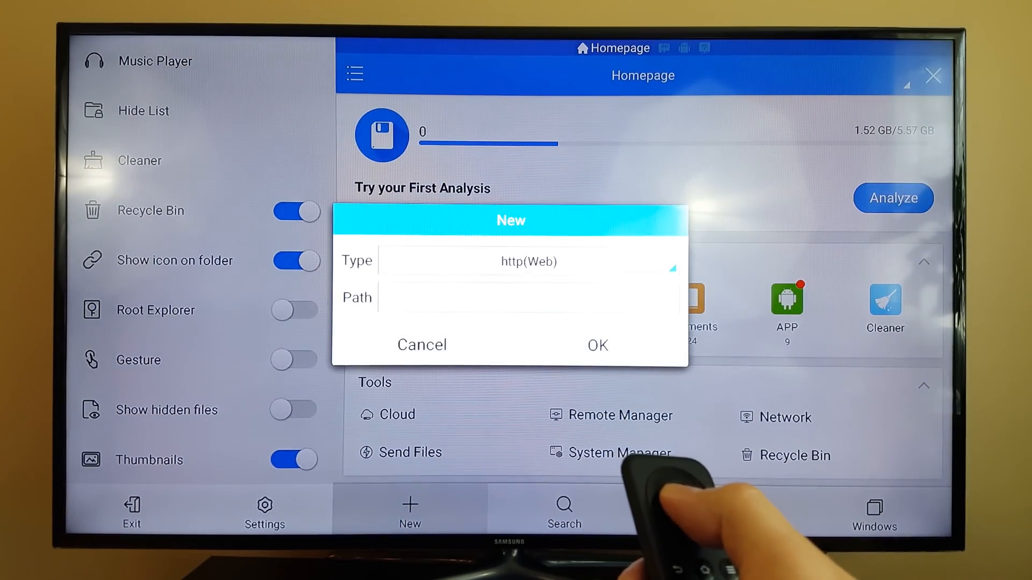
left_click(527, 261)
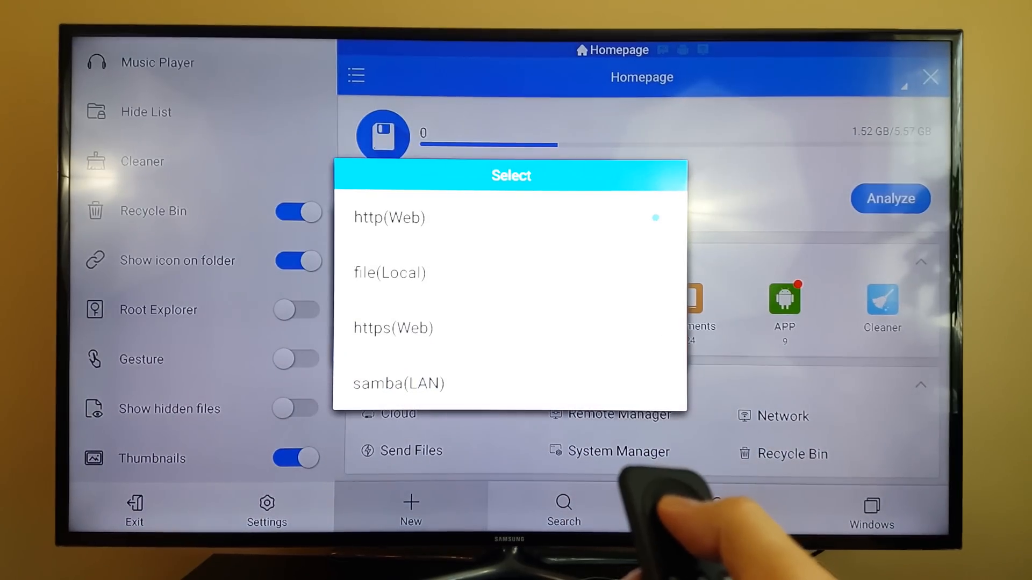
left_click(389, 217)
type("ko")
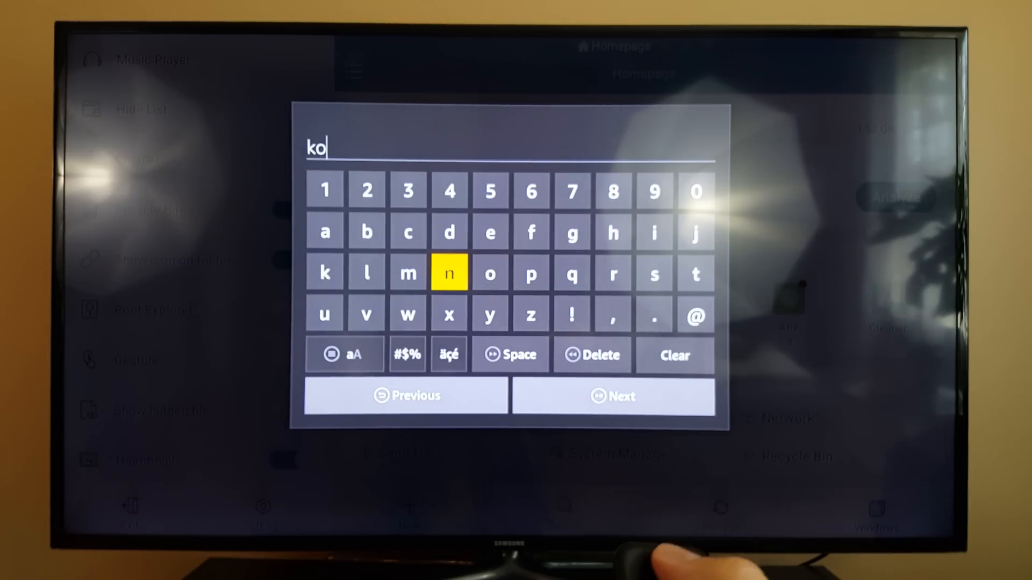
left_click(449, 275)
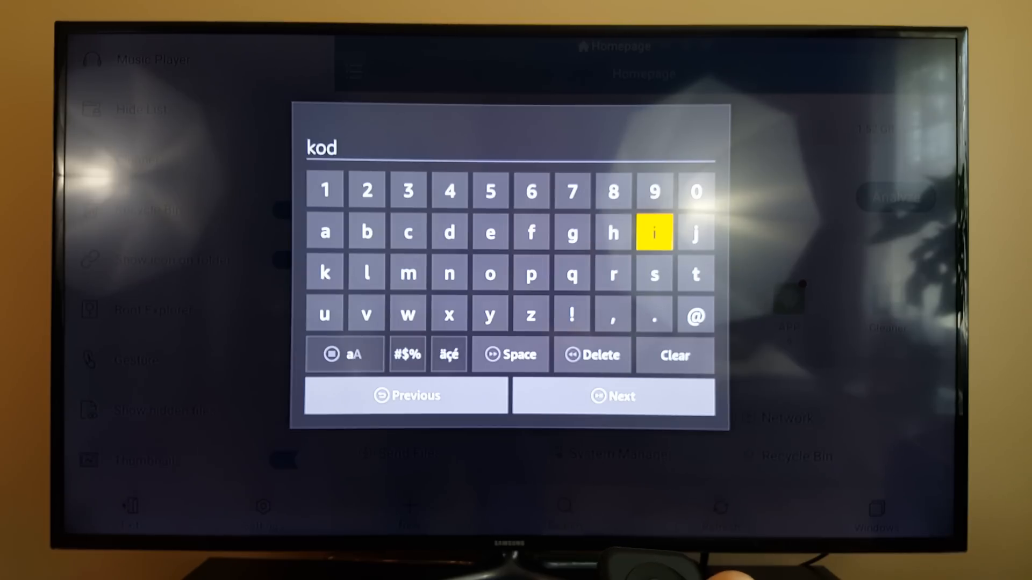
left_click(655, 233)
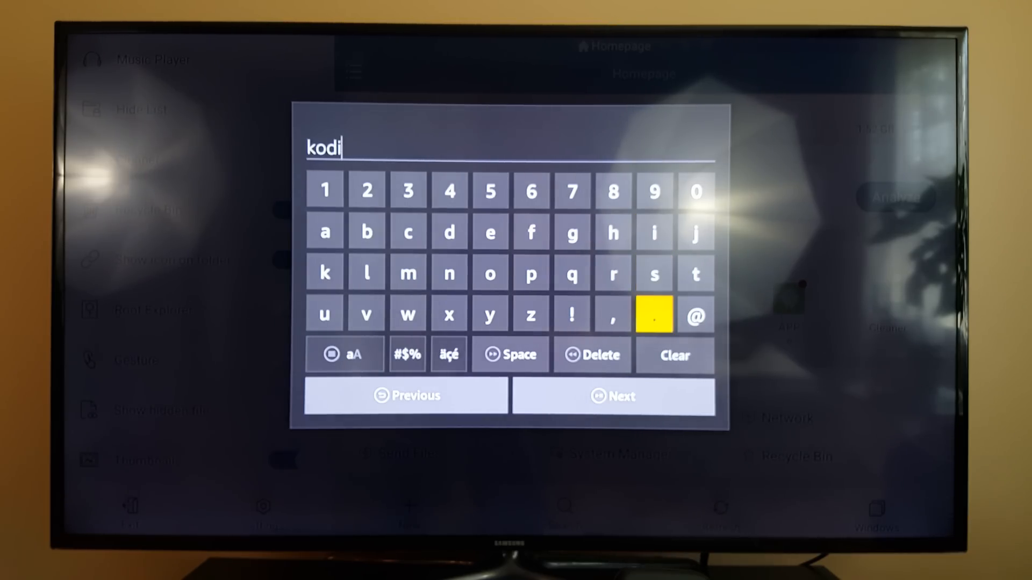
left_click(653, 315)
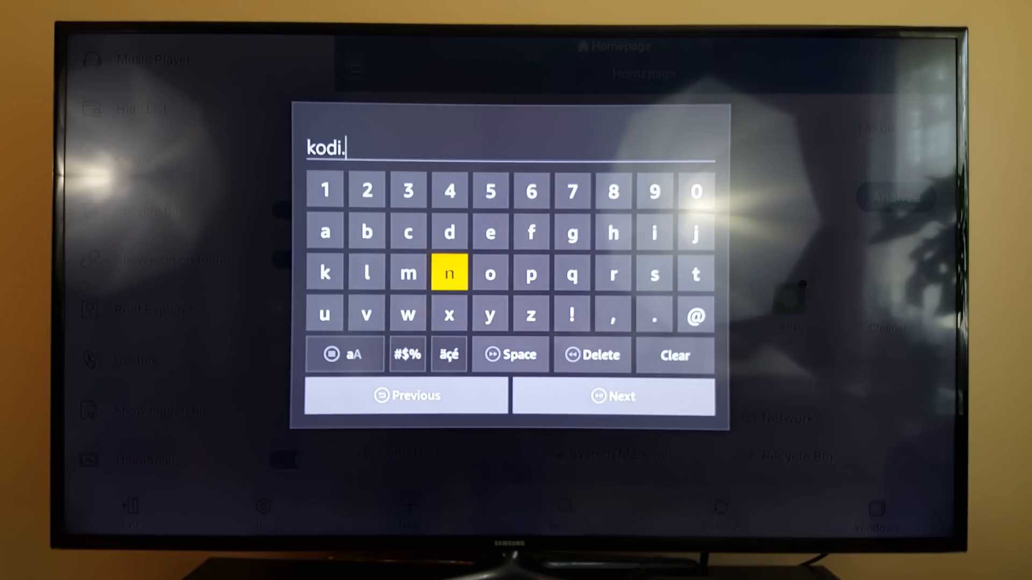
left_click(696, 273)
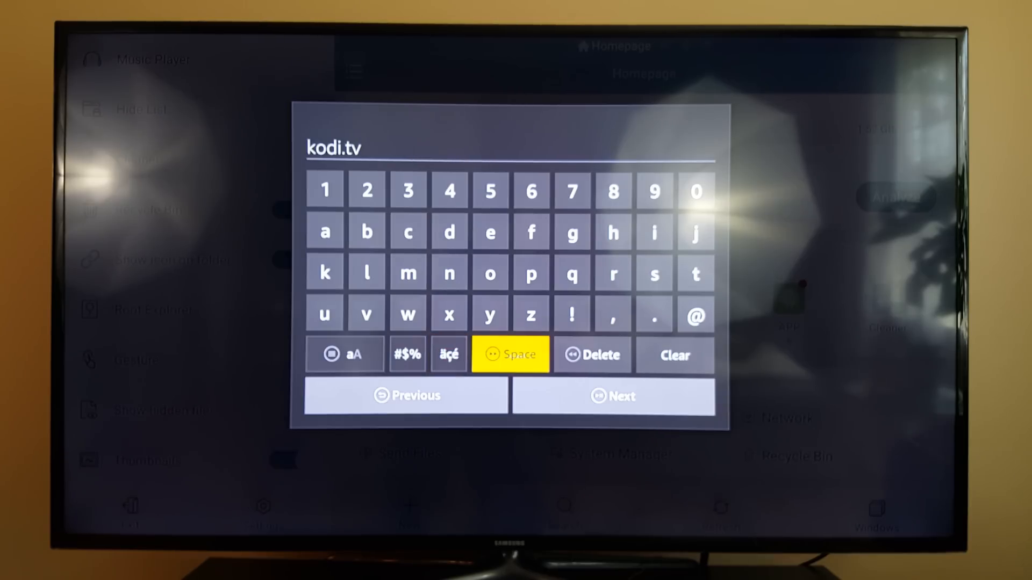
left_click(612, 396)
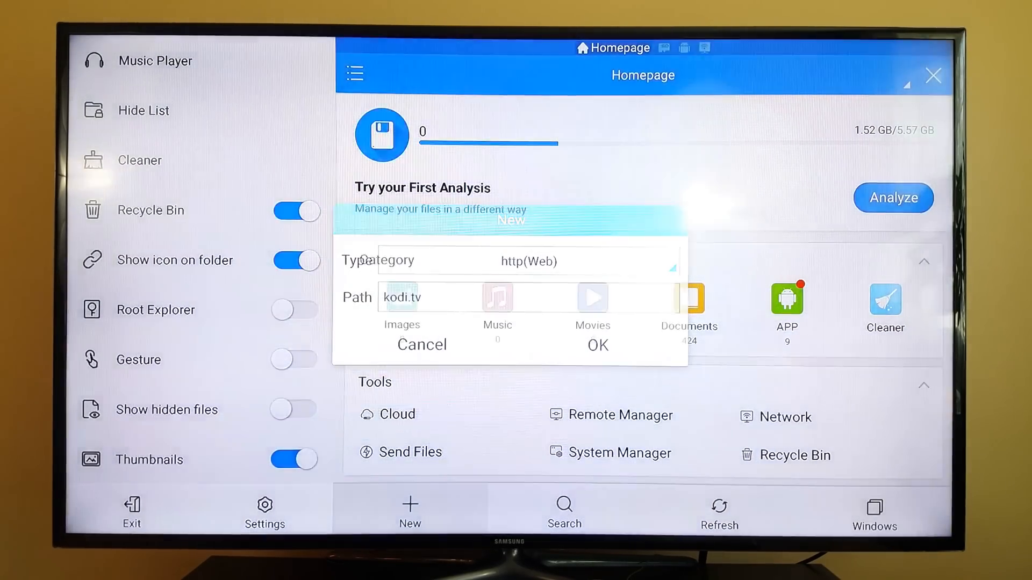
left_click(596, 345)
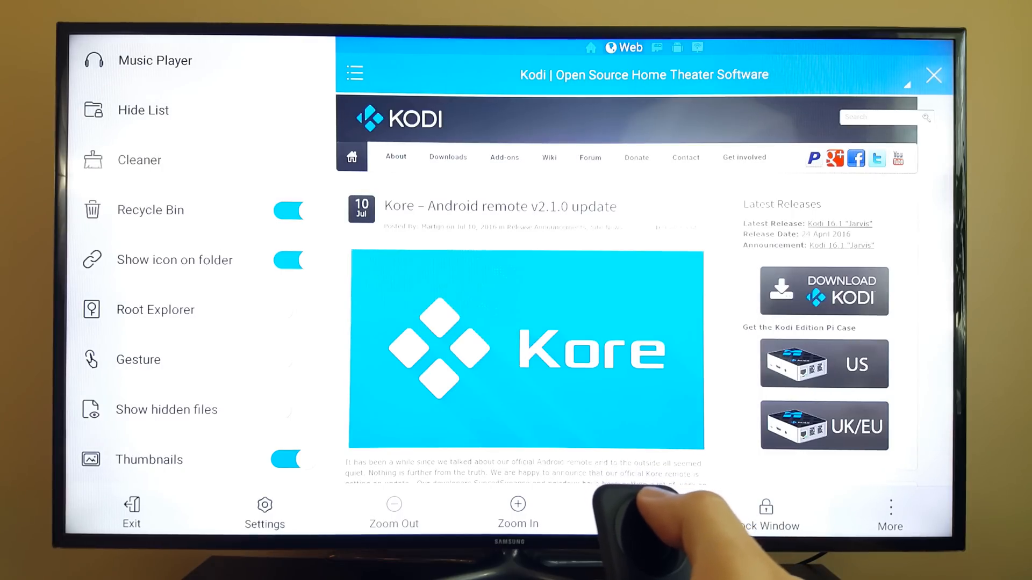
Download the Android ARM Kodi APK from the Kodi downloads page and open it
scroll("down", 3)
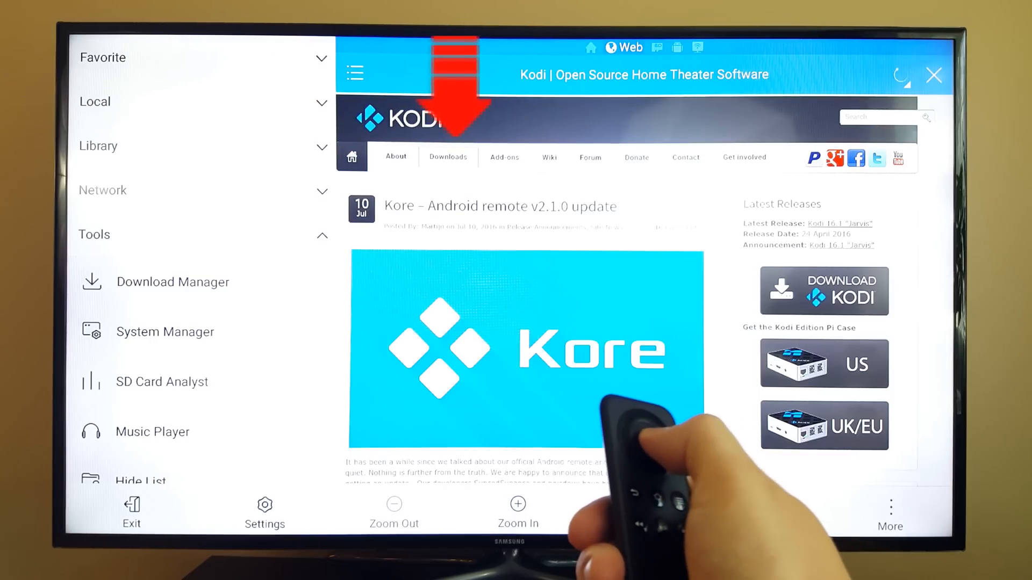
left_click(448, 156)
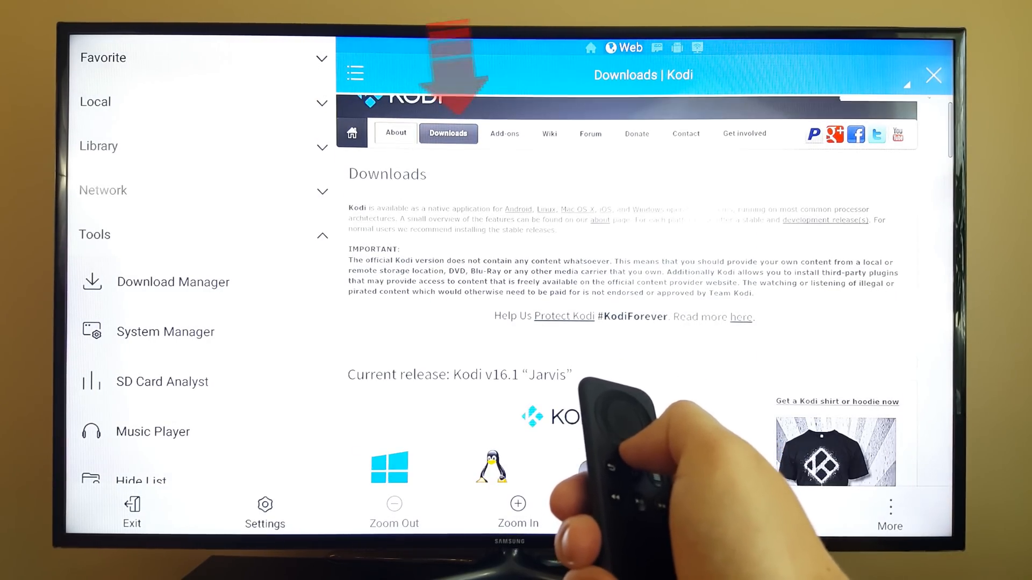
scroll("down", 3)
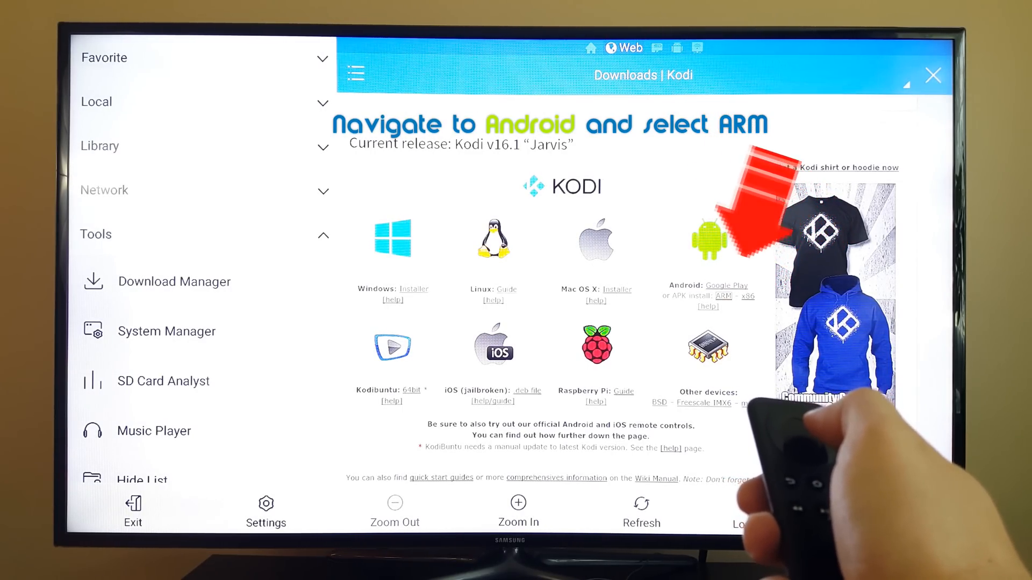
left_click(723, 296)
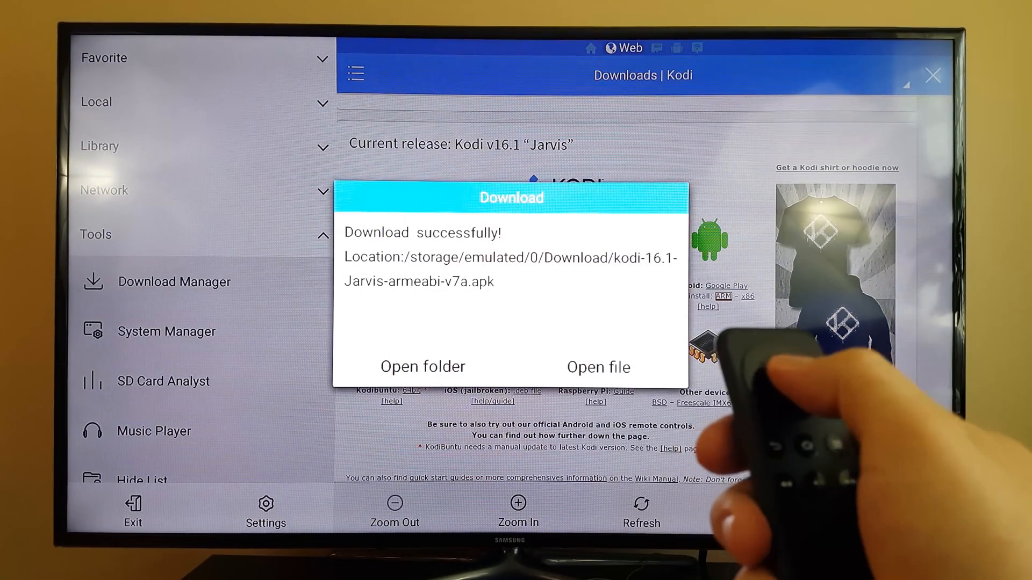
left_click(597, 367)
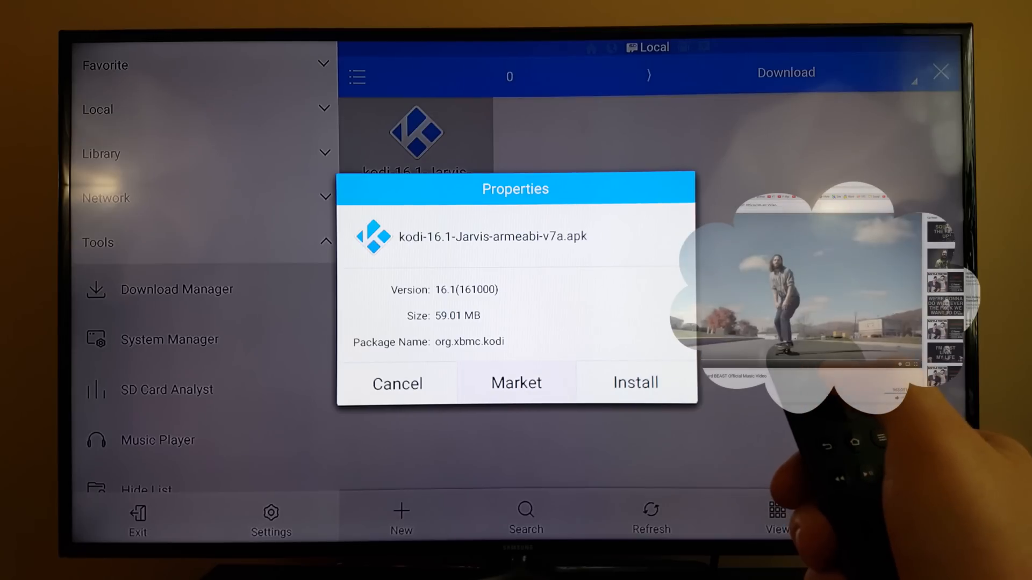
Install the Kodi package, accepting its permissions, then launch Kodi
left_click(396, 384)
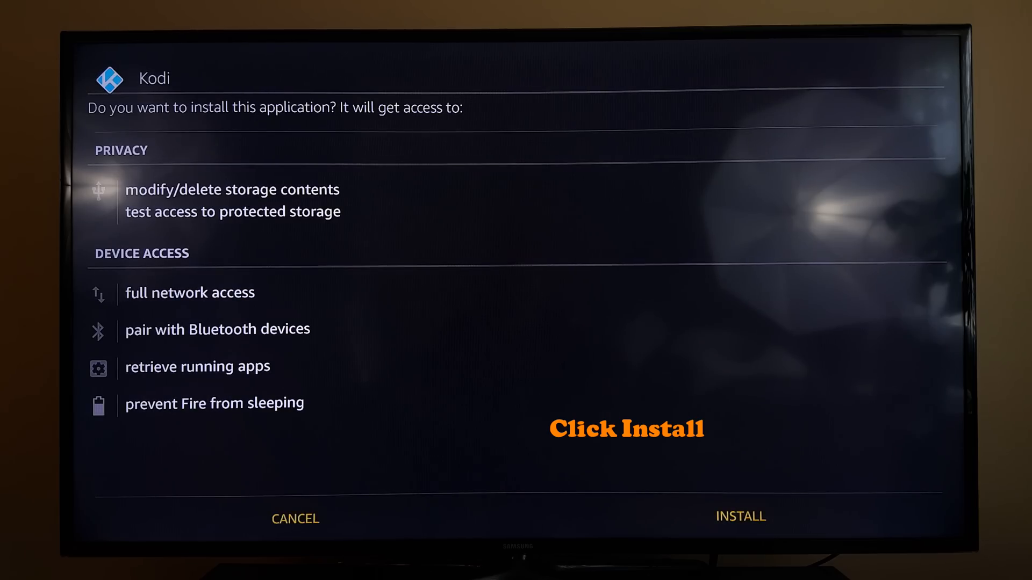
left_click(740, 517)
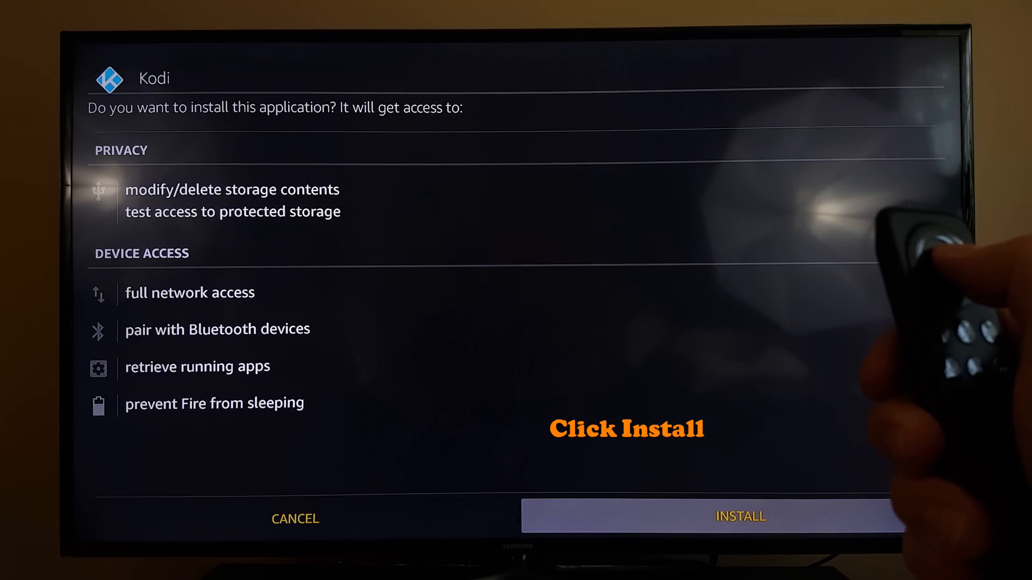
left_click(739, 516)
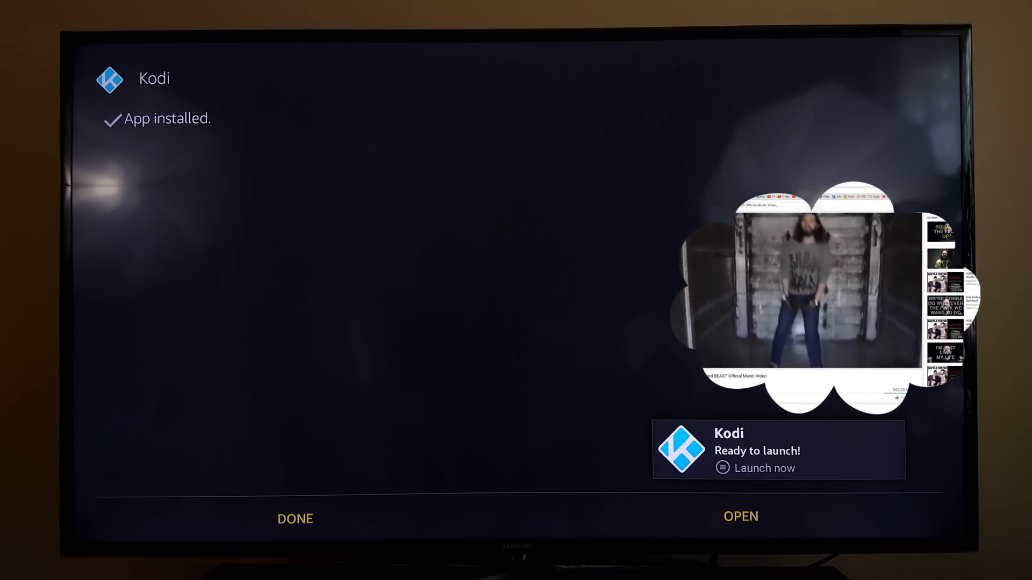
mouse_move(295, 518)
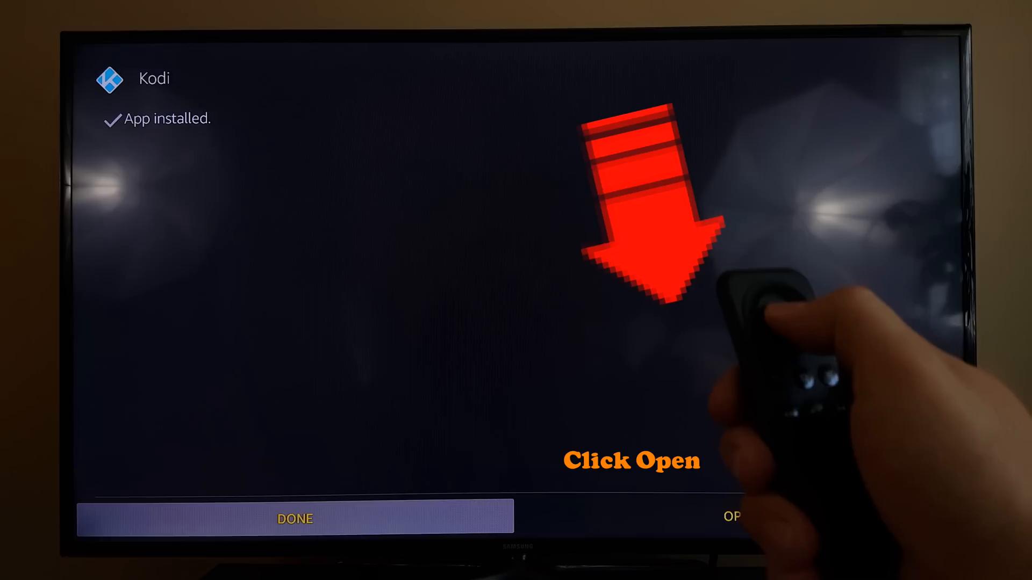
left_click(737, 518)
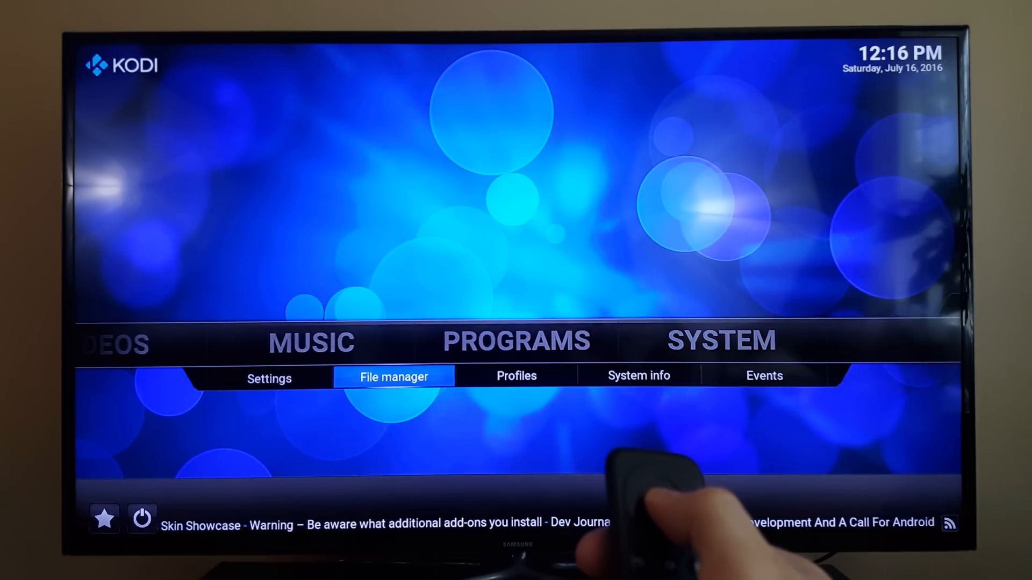
Open Kodi's File manager from SYSTEM and start adding a source
left_click(720, 341)
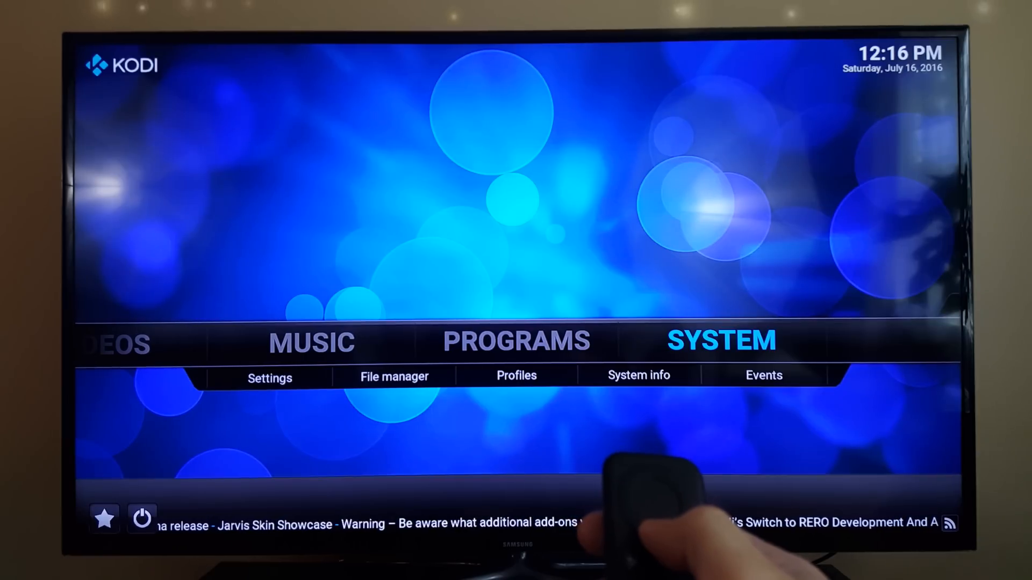
left_click(270, 377)
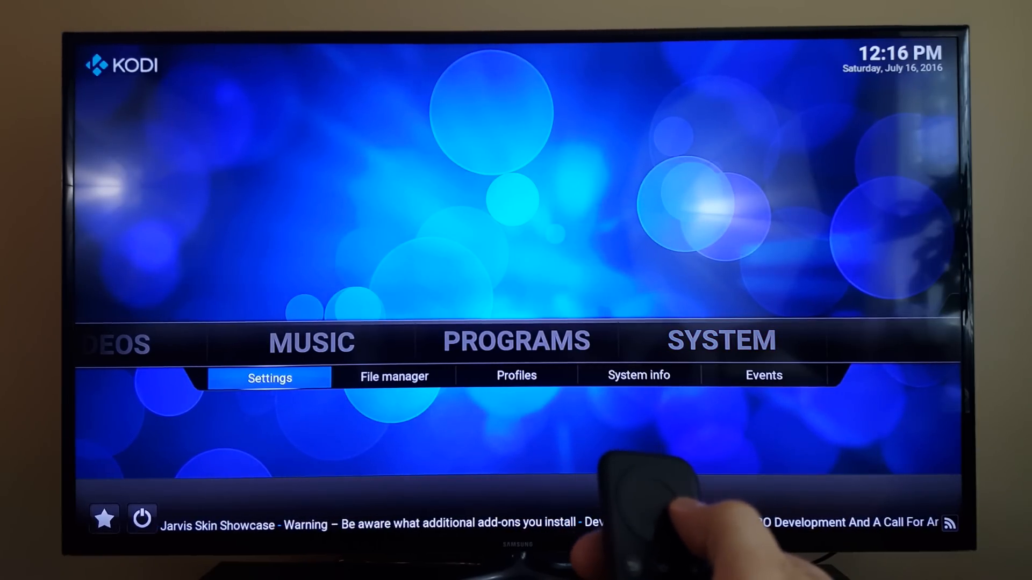
left_click(393, 375)
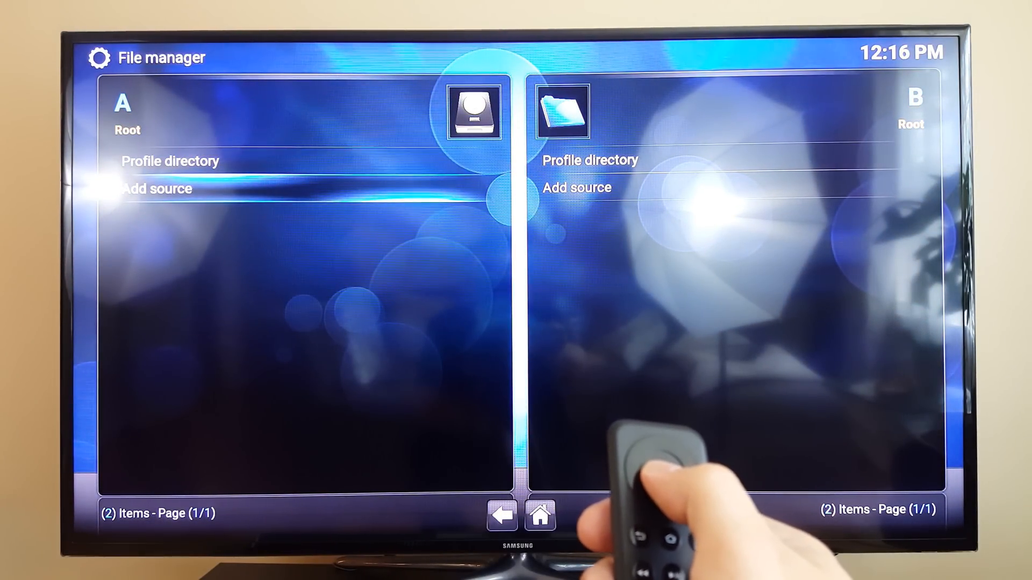
left_click(156, 189)
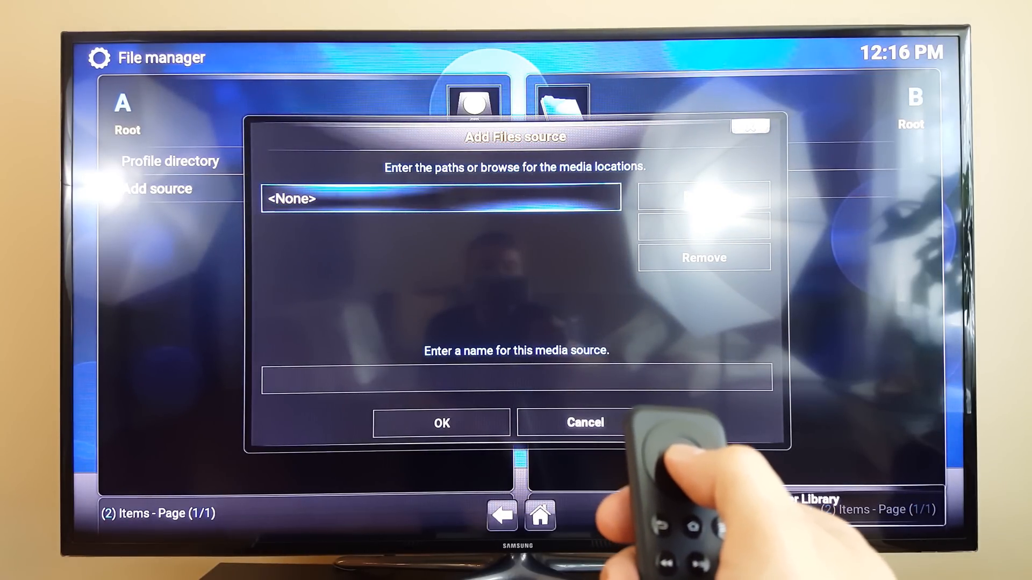
left_click(441, 199)
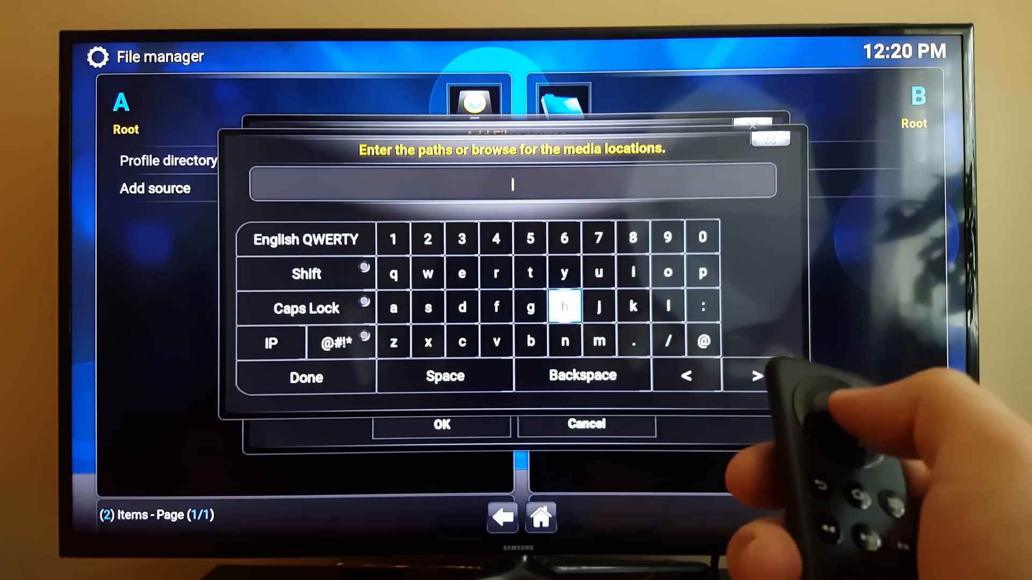
left_click(530, 272)
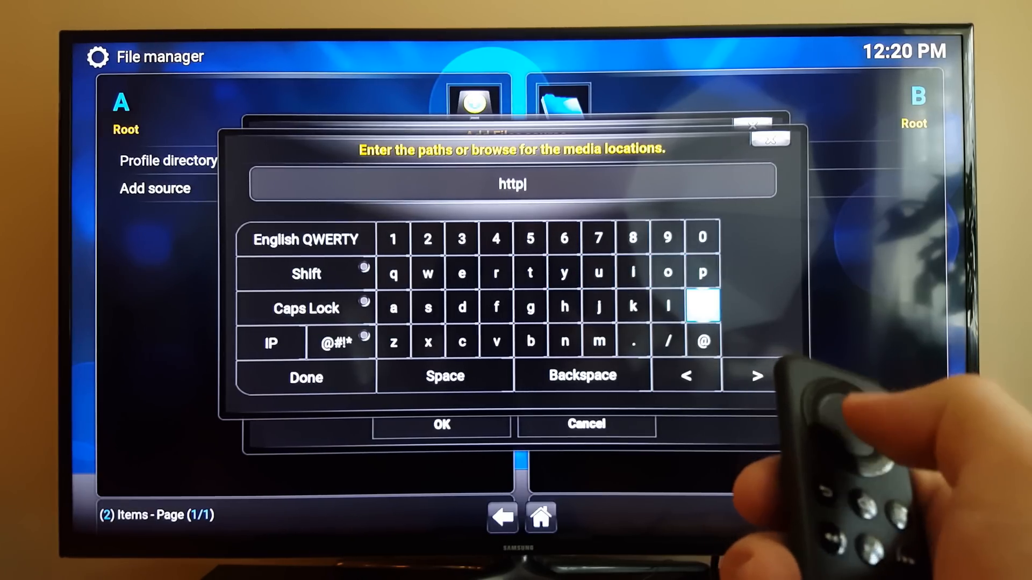
left_click(666, 341)
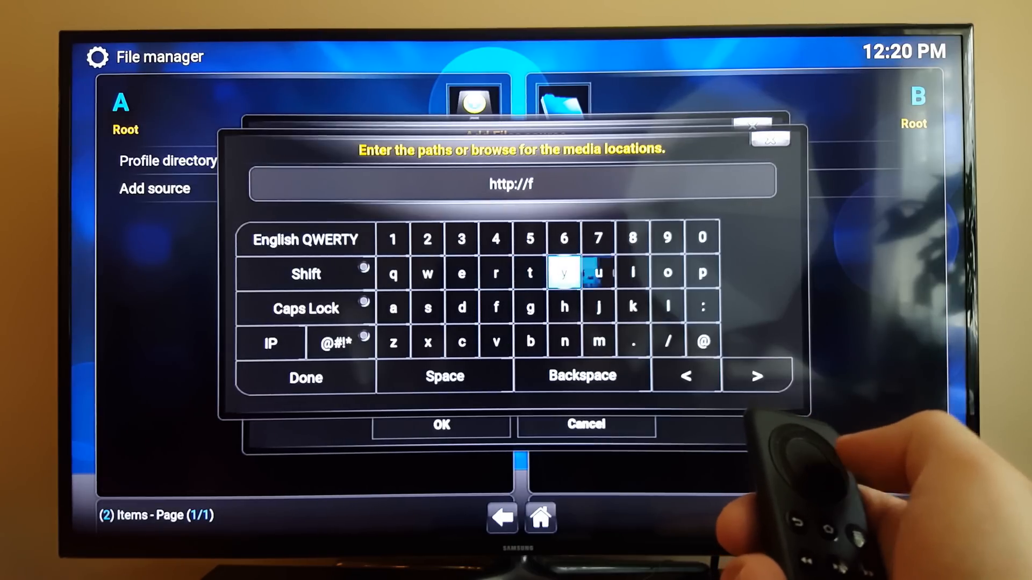
left_click(599, 272)
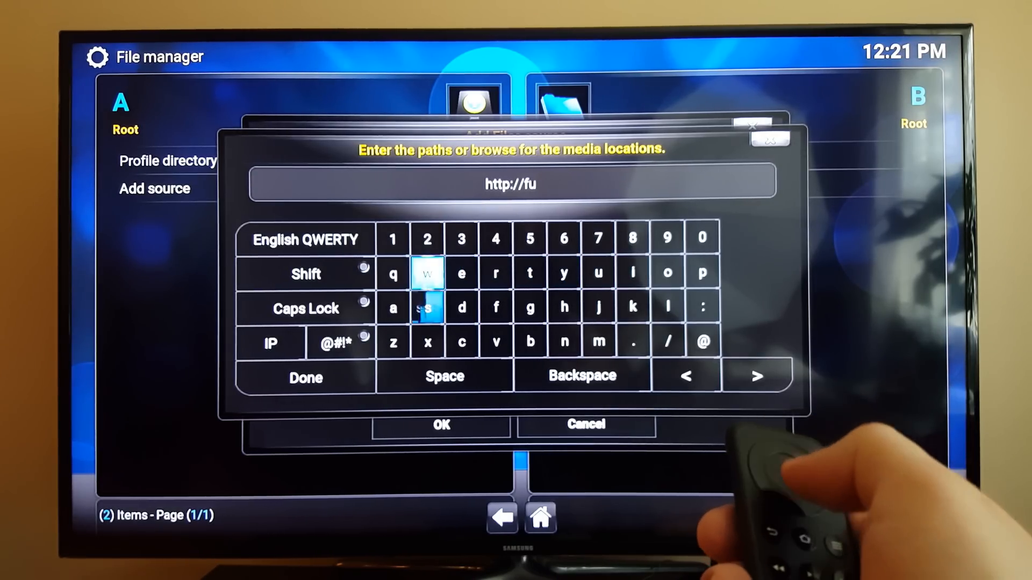
left_click(427, 308)
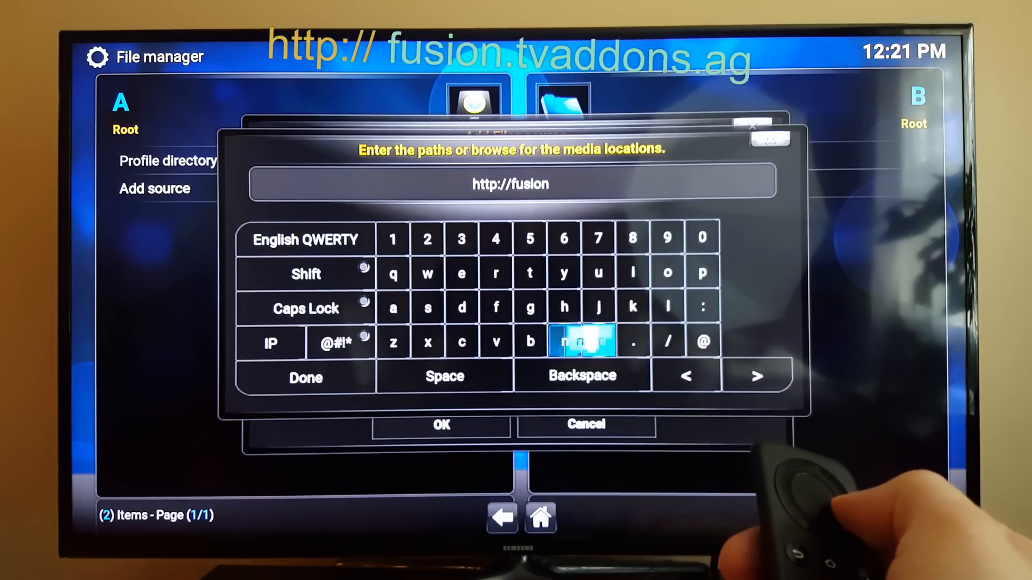
left_click(632, 342)
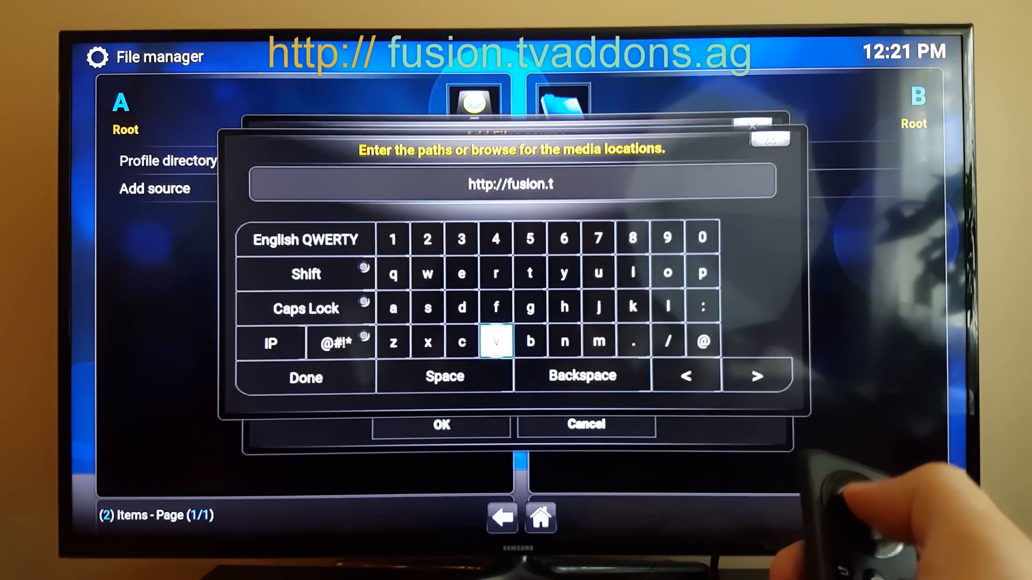
left_click(393, 307)
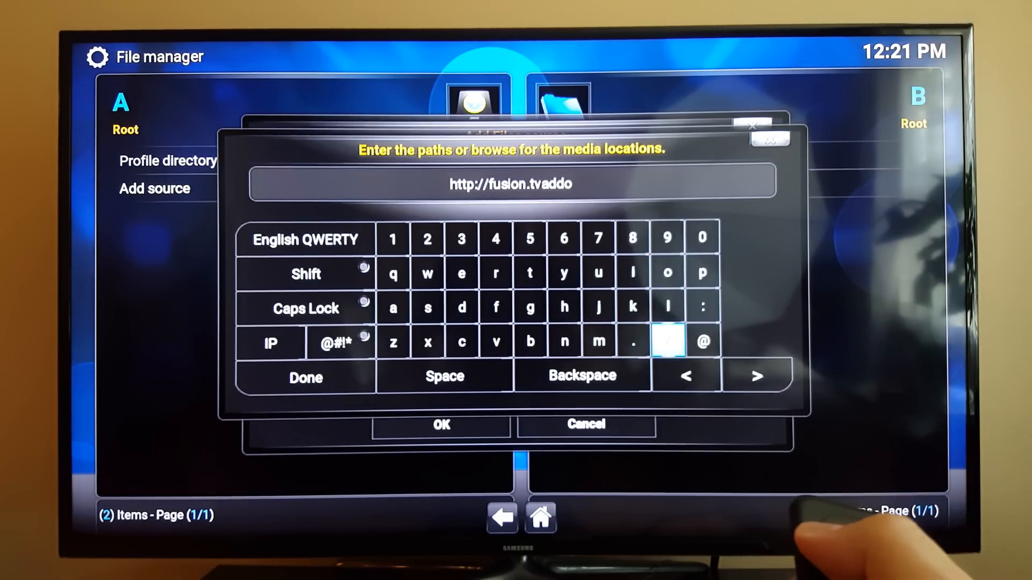
left_click(495, 307)
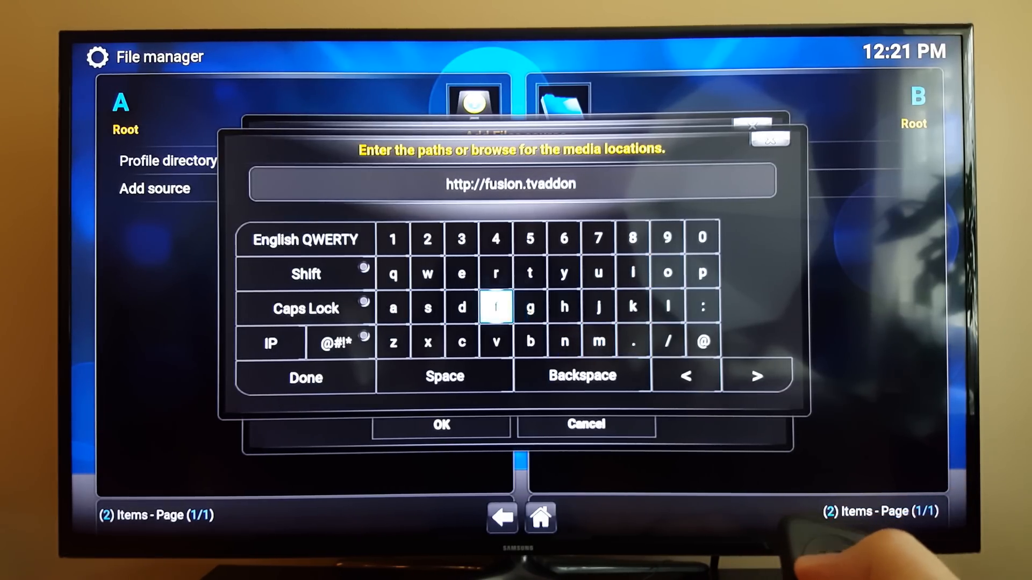
left_click(598, 307)
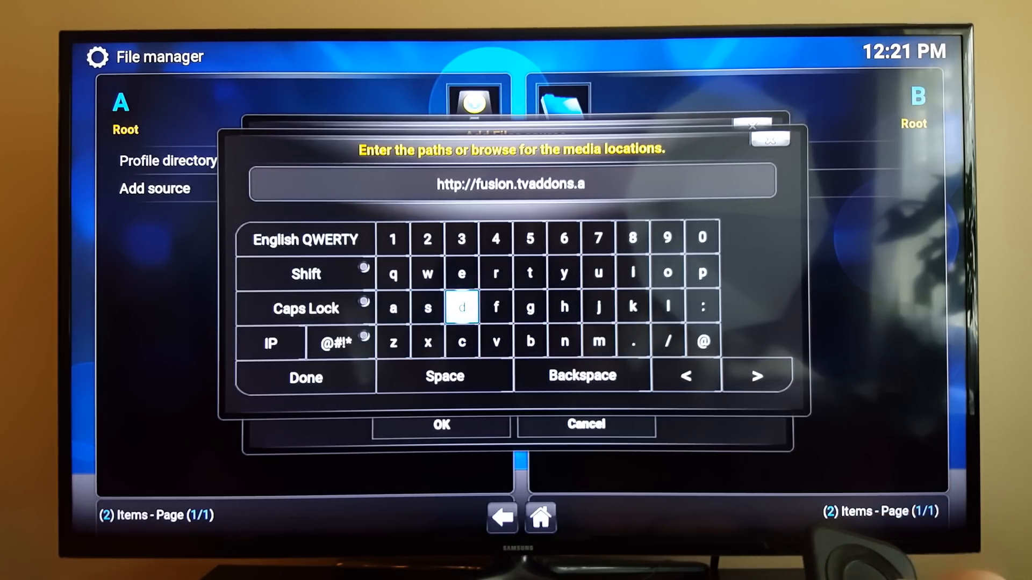
left_click(530, 308)
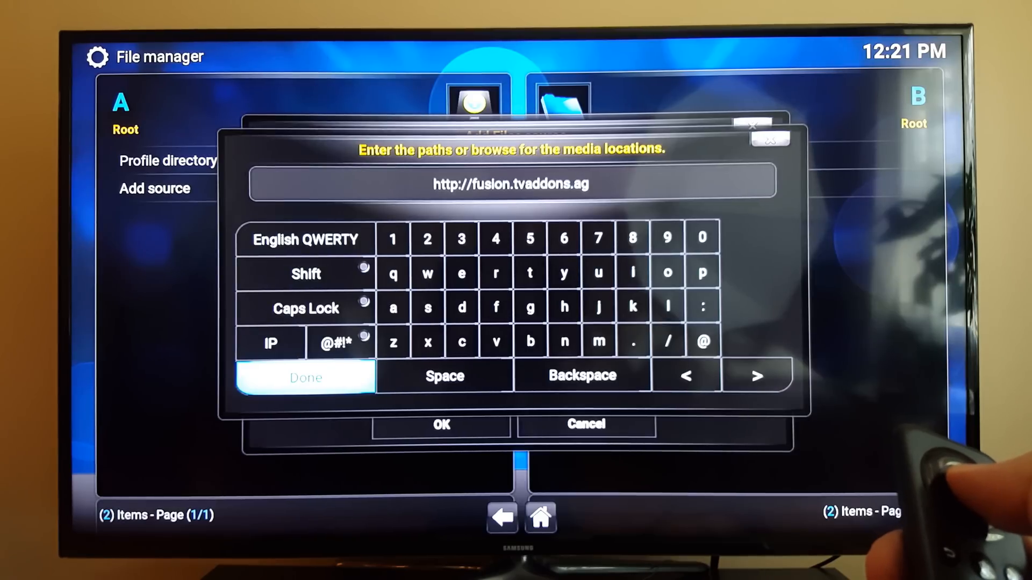
left_click(305, 376)
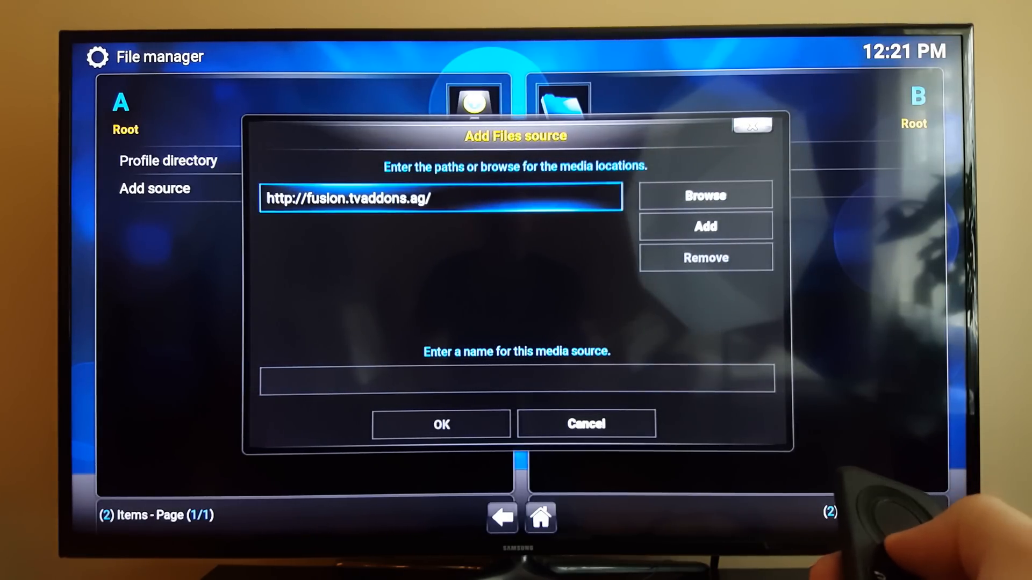
Name the fusion.tvaddons.ag source 'fun' and save it
left_click(515, 384)
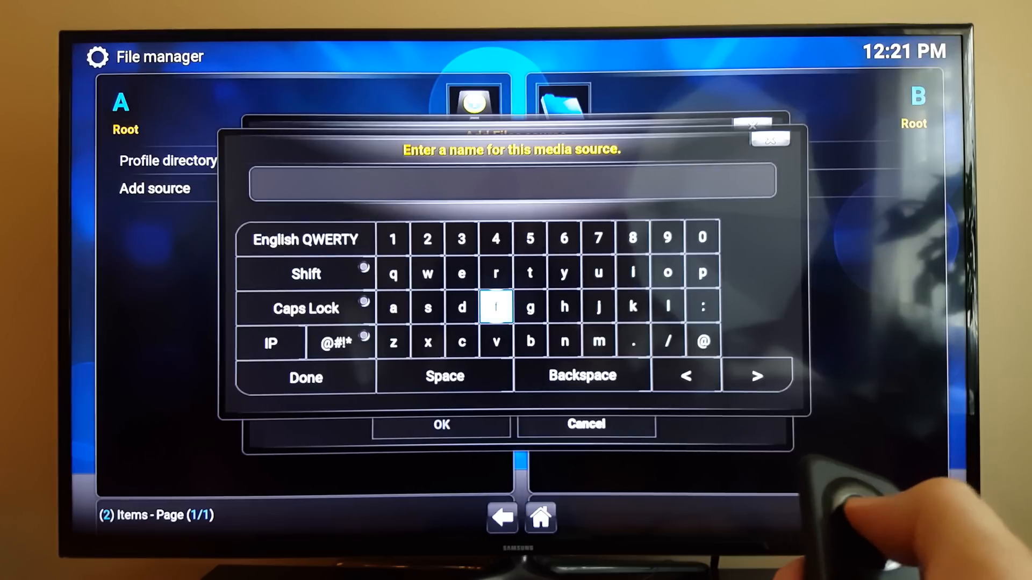
left_click(496, 308)
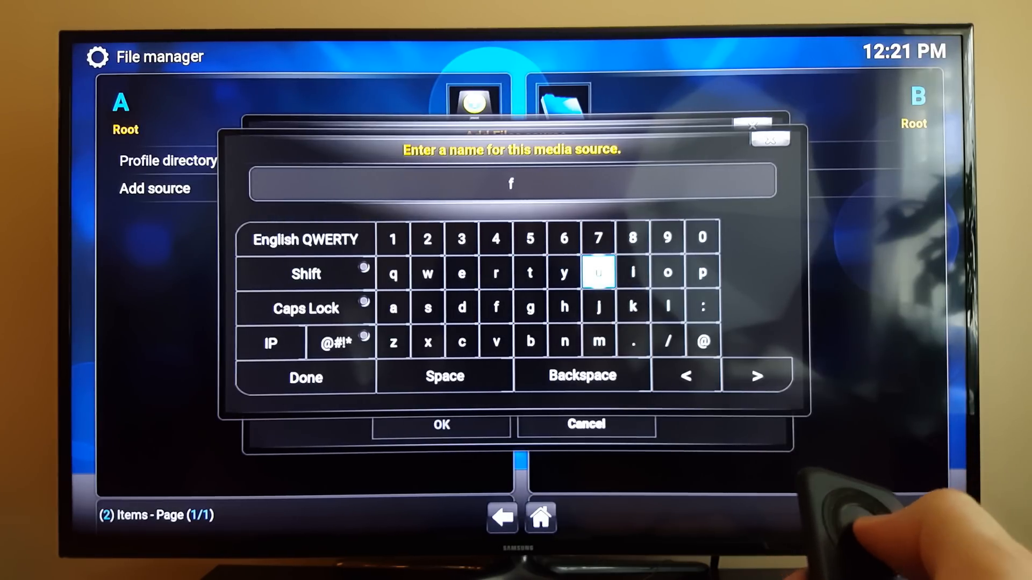
left_click(598, 272)
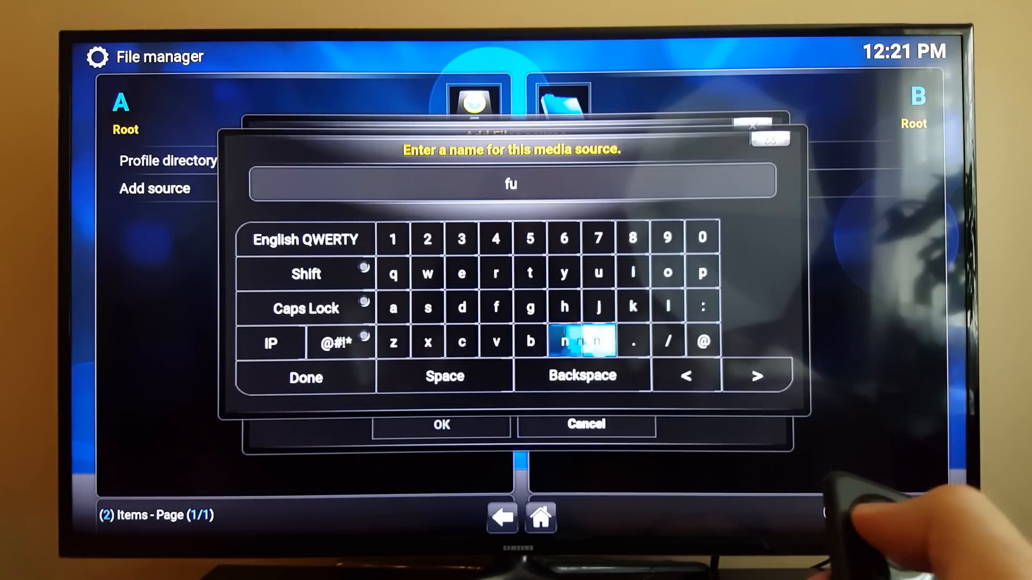
left_click(564, 341)
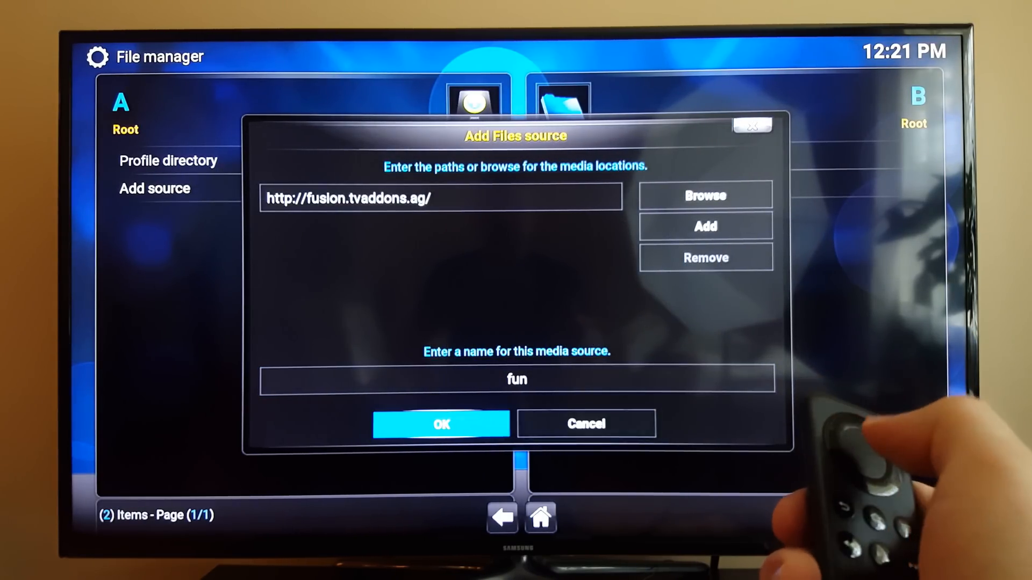
left_click(440, 424)
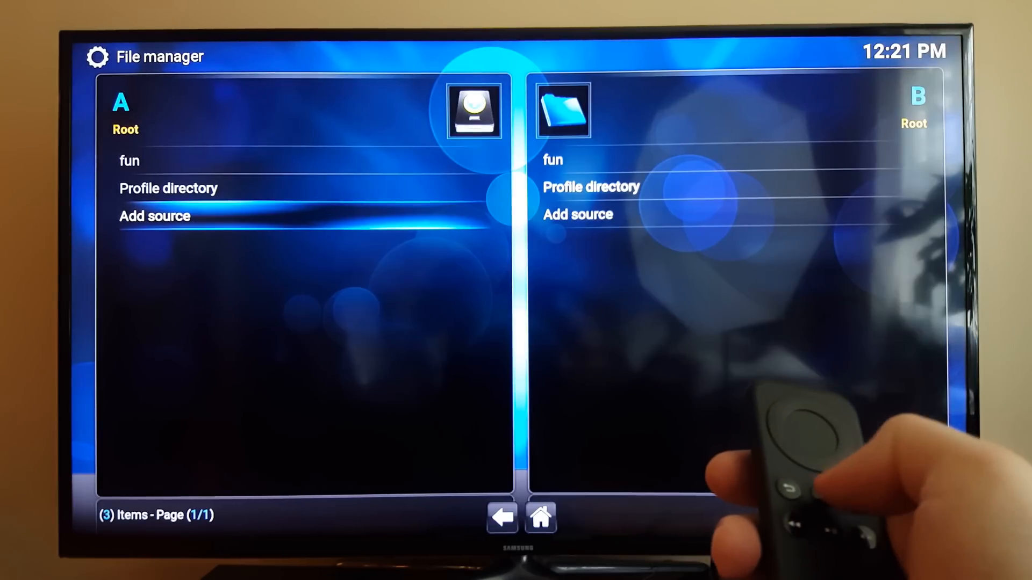
Go to Add-ons settings, dismiss help, and browse fun > start-here toward the hubwizard zip
left_click(502, 516)
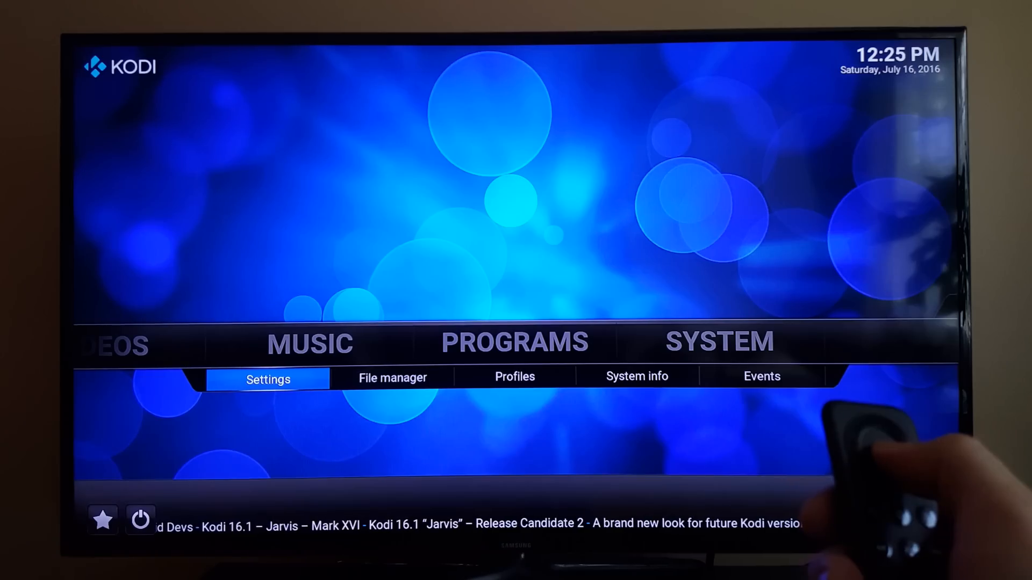
left_click(267, 379)
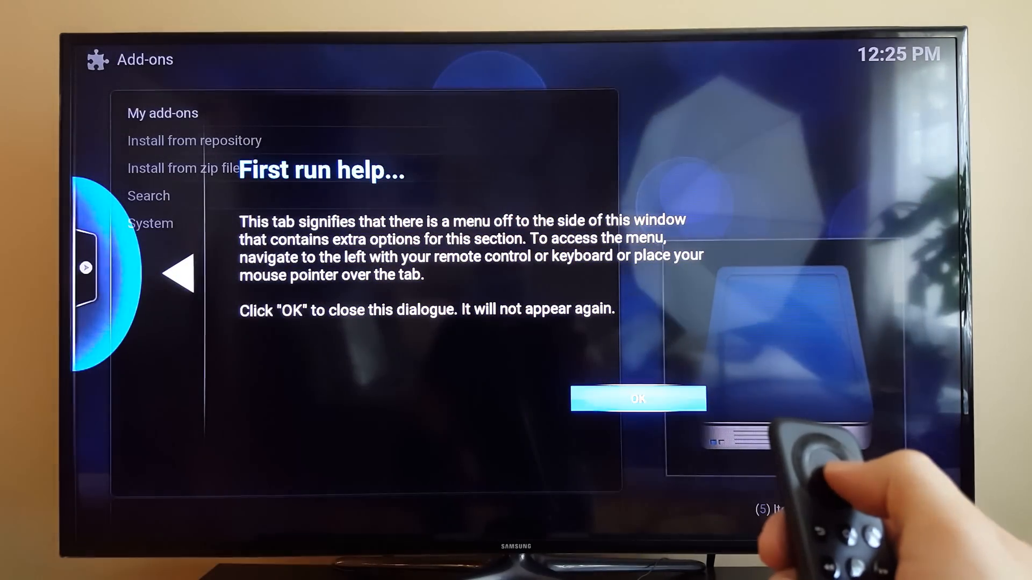
left_click(638, 400)
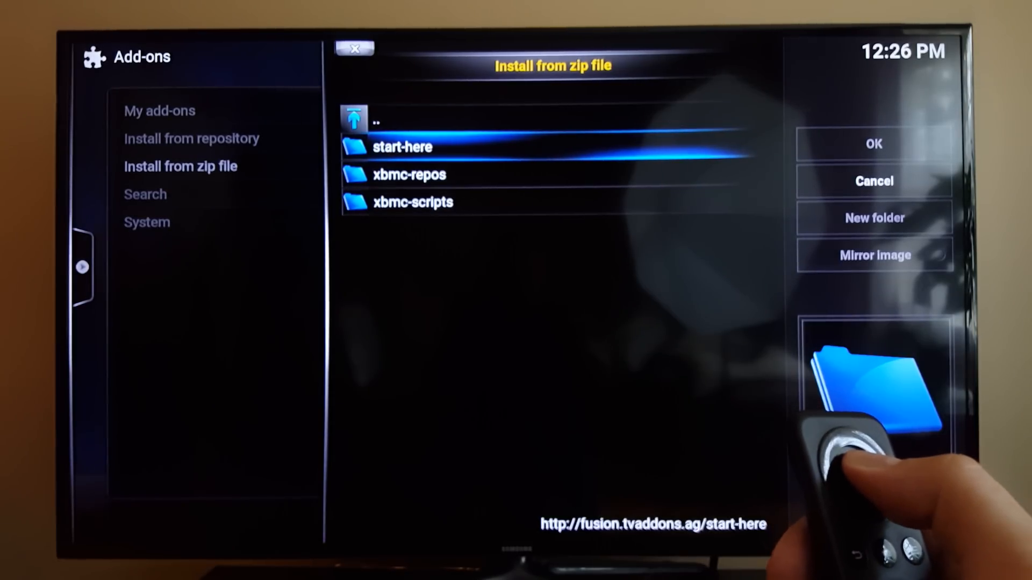
left_click(404, 146)
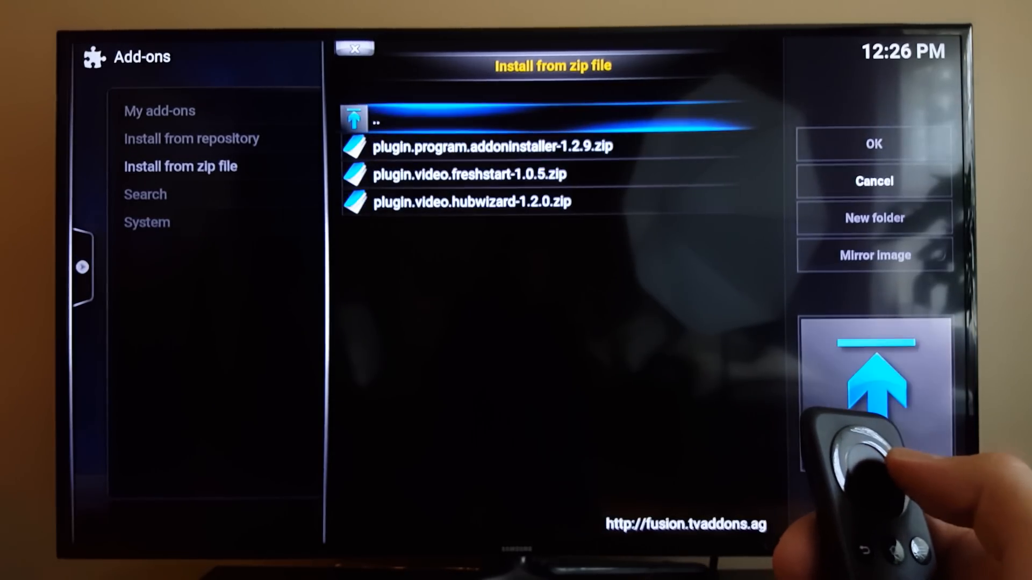
key("Down")
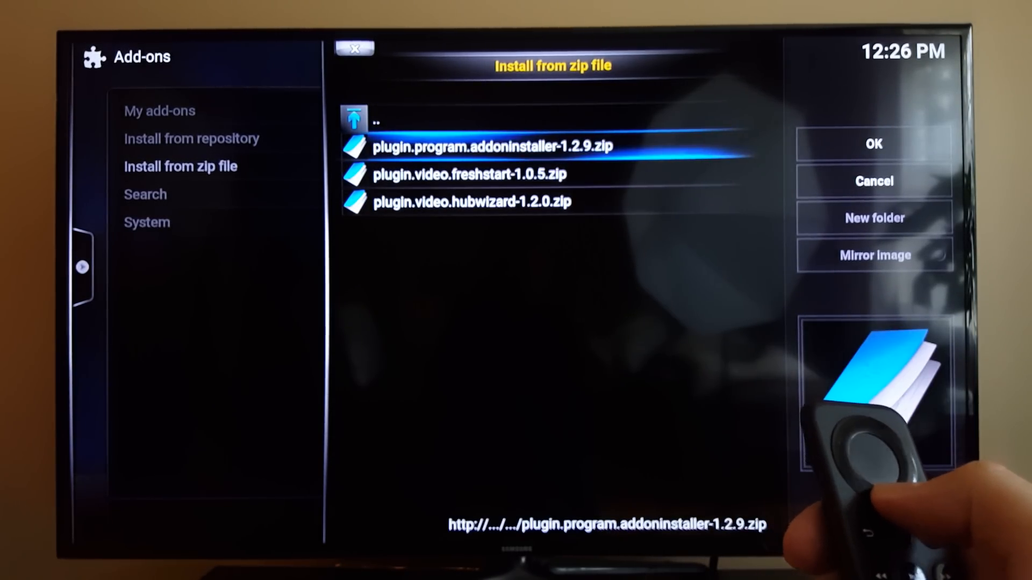
key("Down")
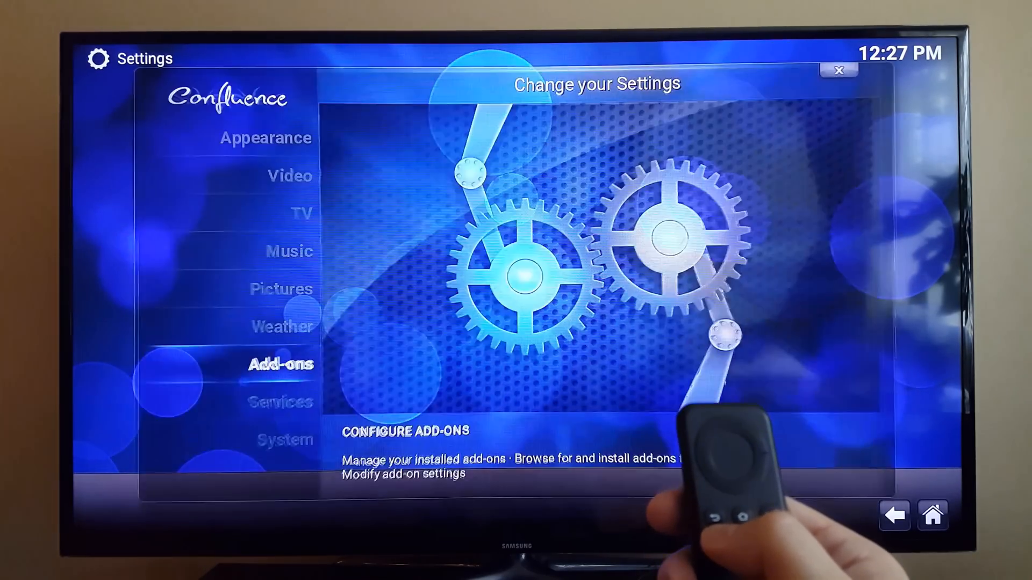
Launch the Config Wizard, choose ANDROID, and decline customizing add-ons
left_click(838, 71)
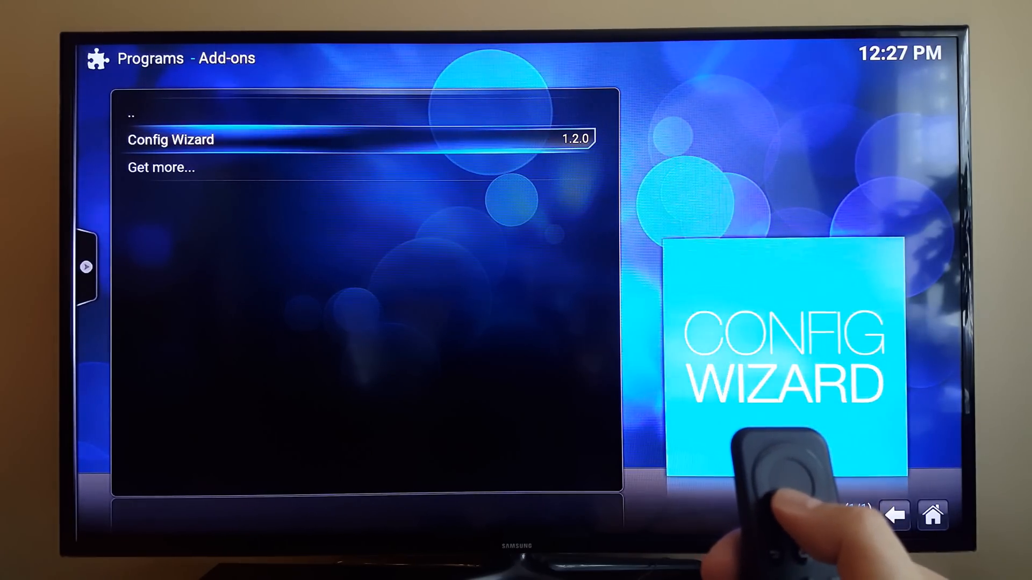
left_click(170, 140)
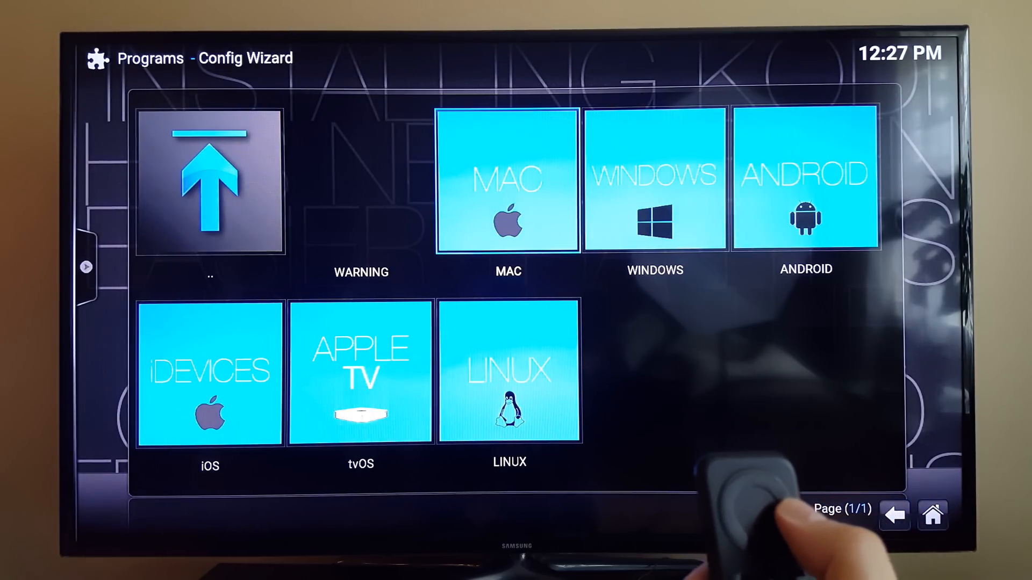
key("right")
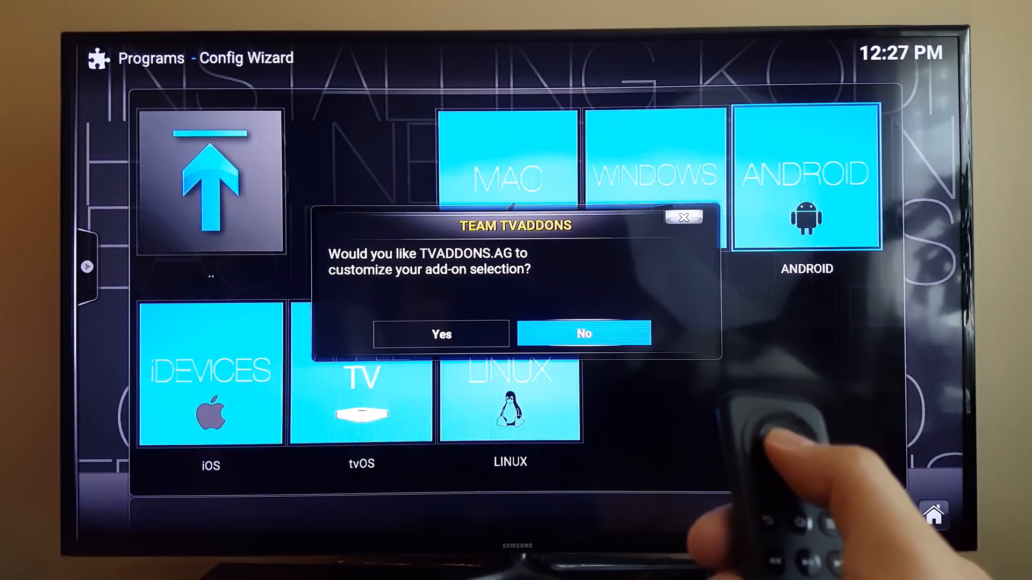
left_click(582, 333)
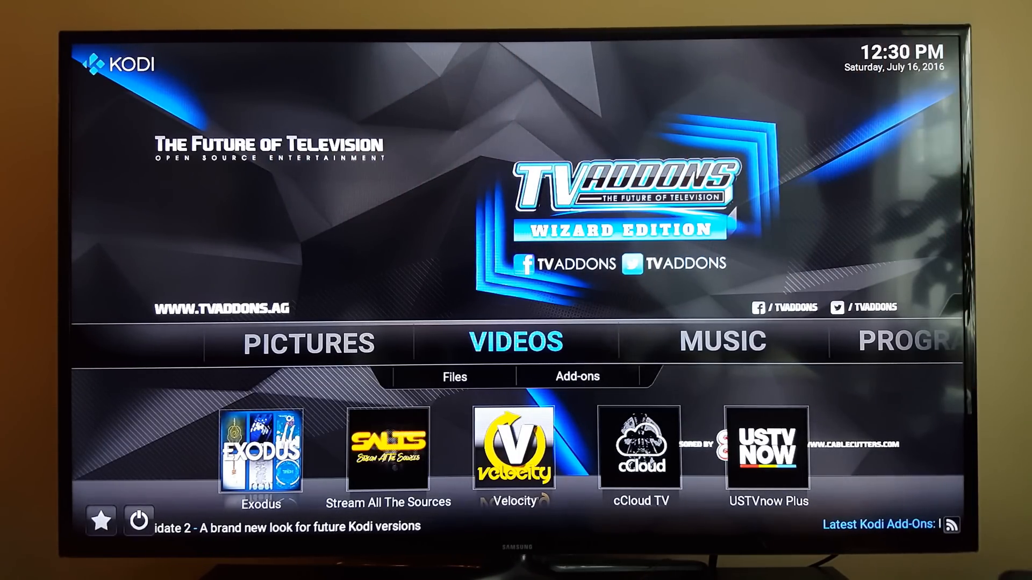
left_click(455, 376)
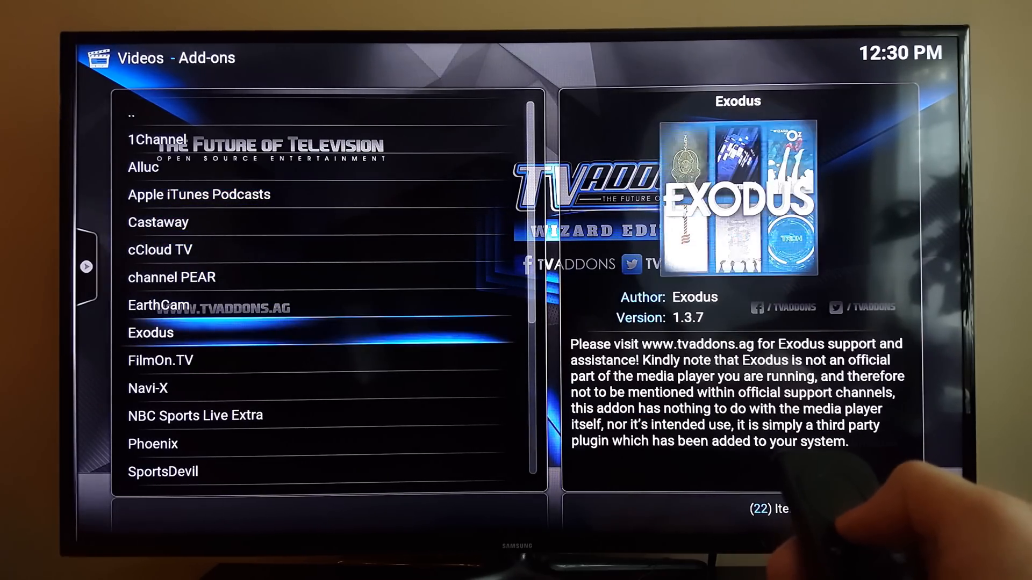
scroll("down", 3)
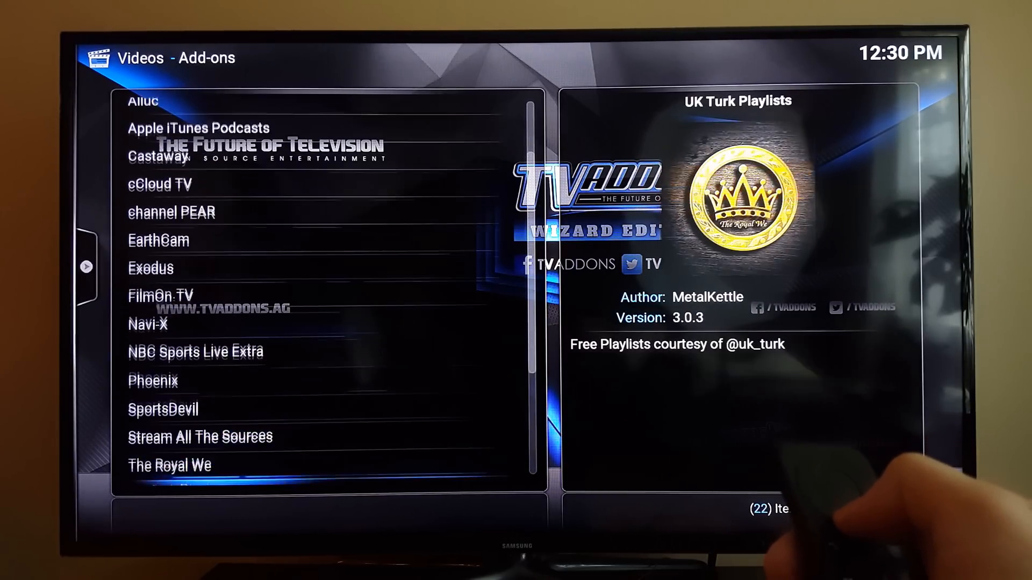
scroll("down", 3)
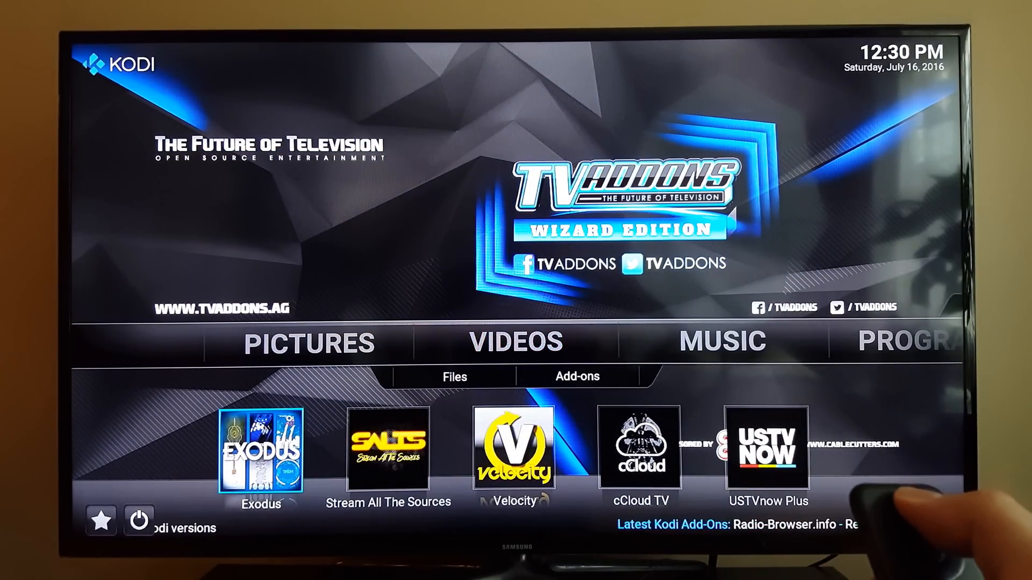
key("right")
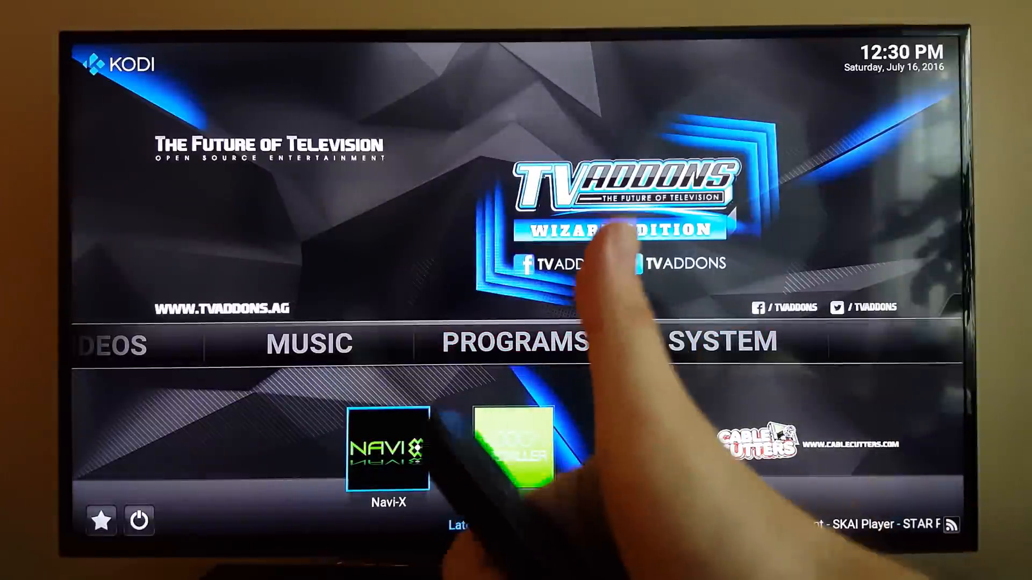
left_click(722, 341)
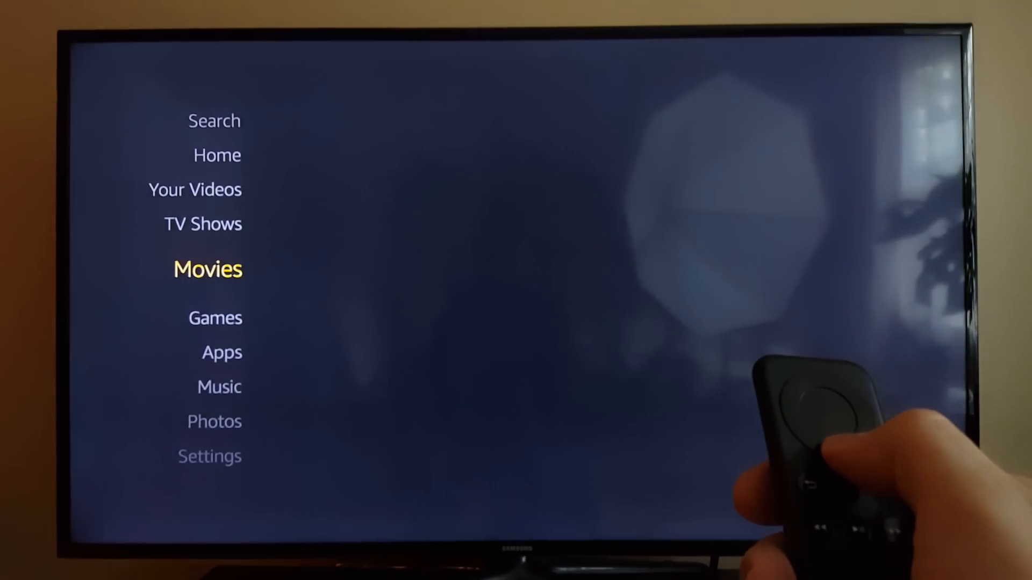
Press Down on the Fire TV remote while returning from Kodi to the main menu
key("Down")
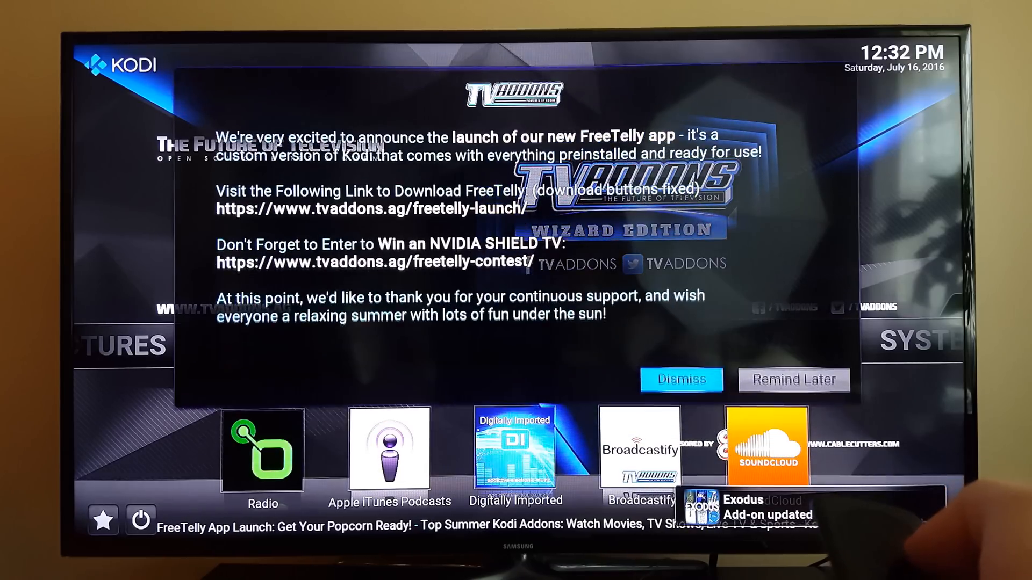
Dismiss the TVADDONS FreeTelly announcement popup, revealing the Music section of the home screen
left_click(681, 380)
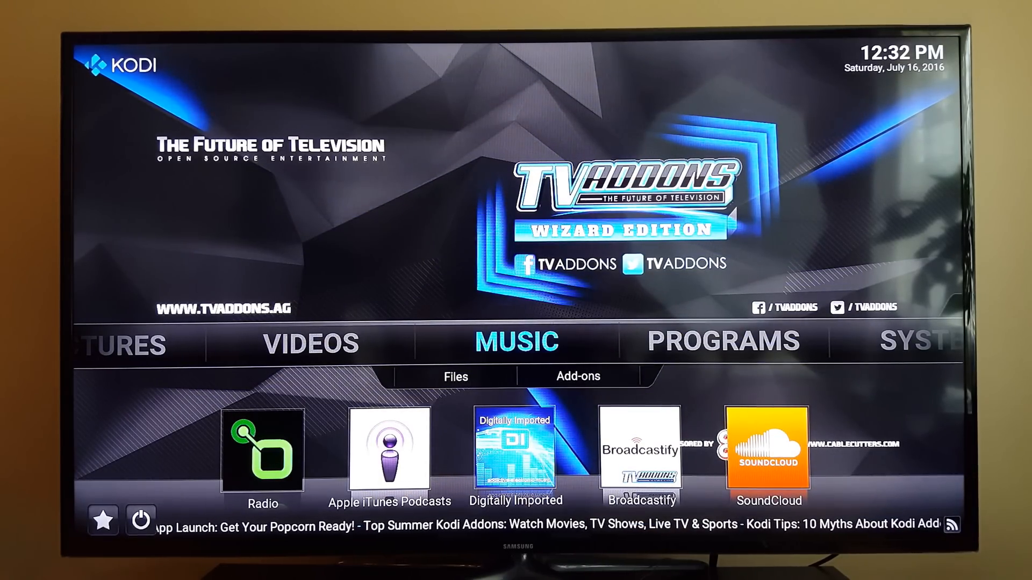